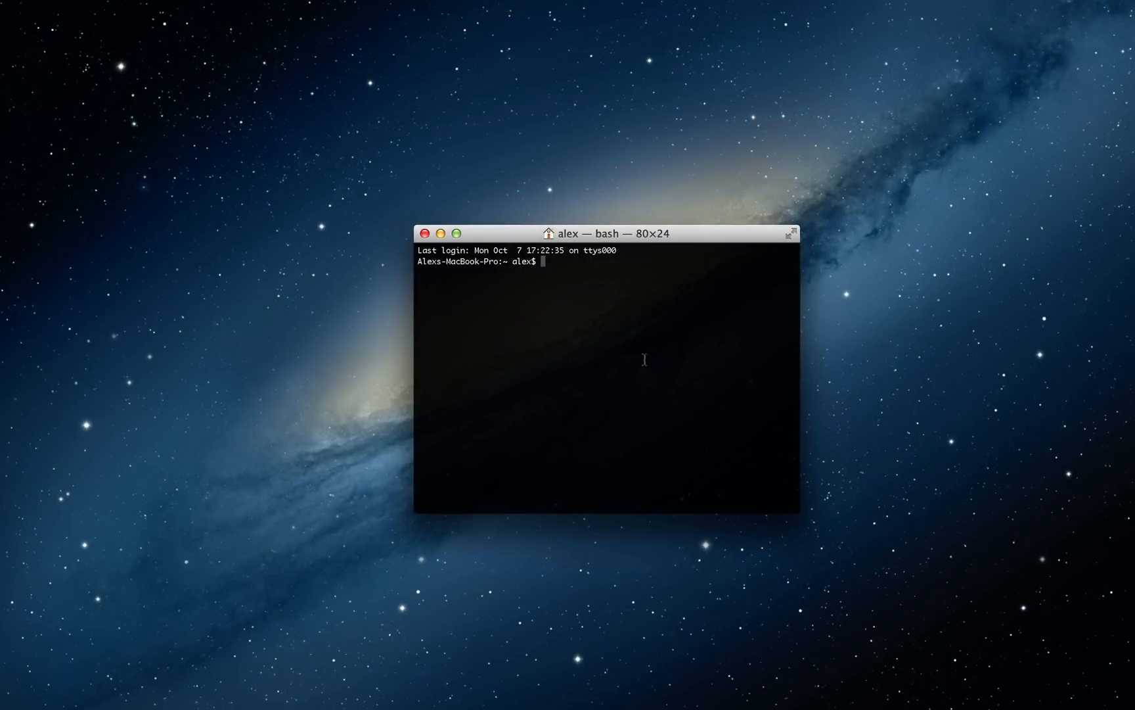
- Bring the TextEdit document Untitled 6.rtf to the front over Terminal
drag(606, 233, 841, 264)
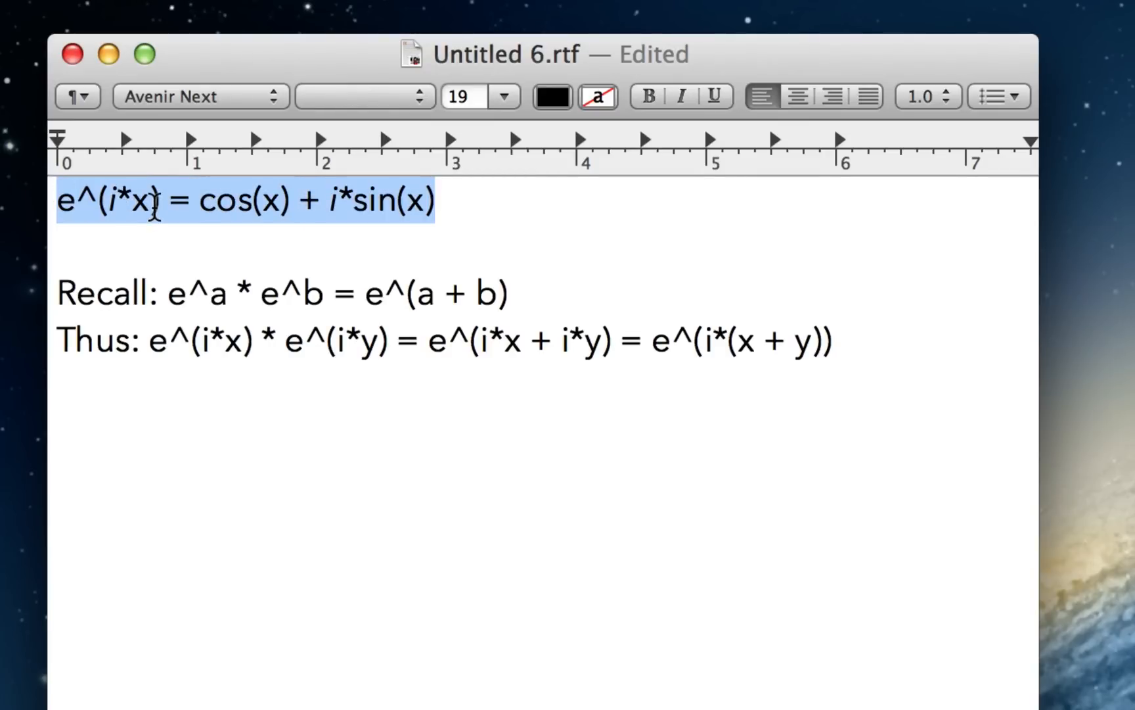
click(100, 201)
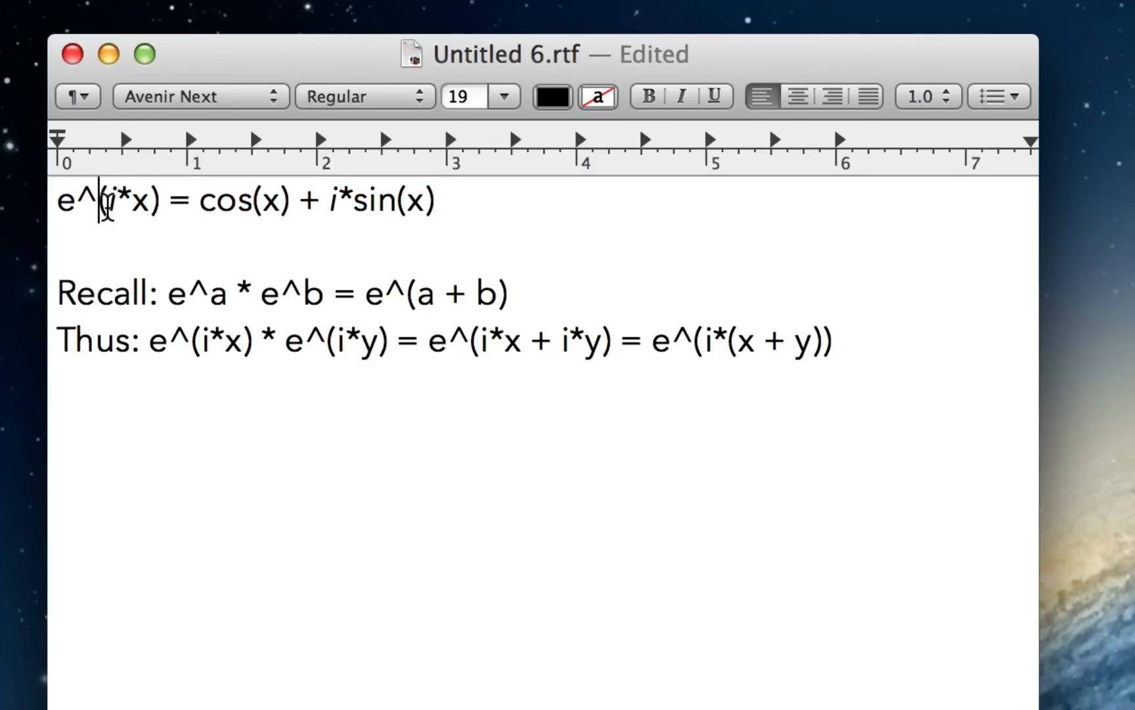
double_click(124, 201)
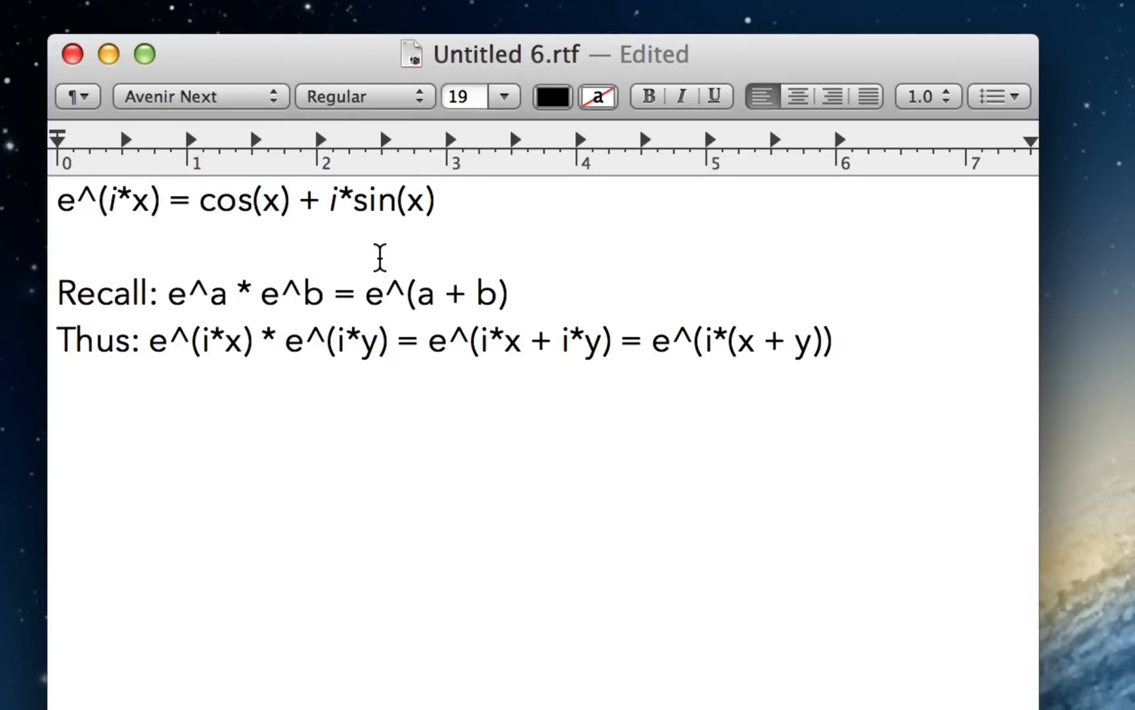
click(434, 201)
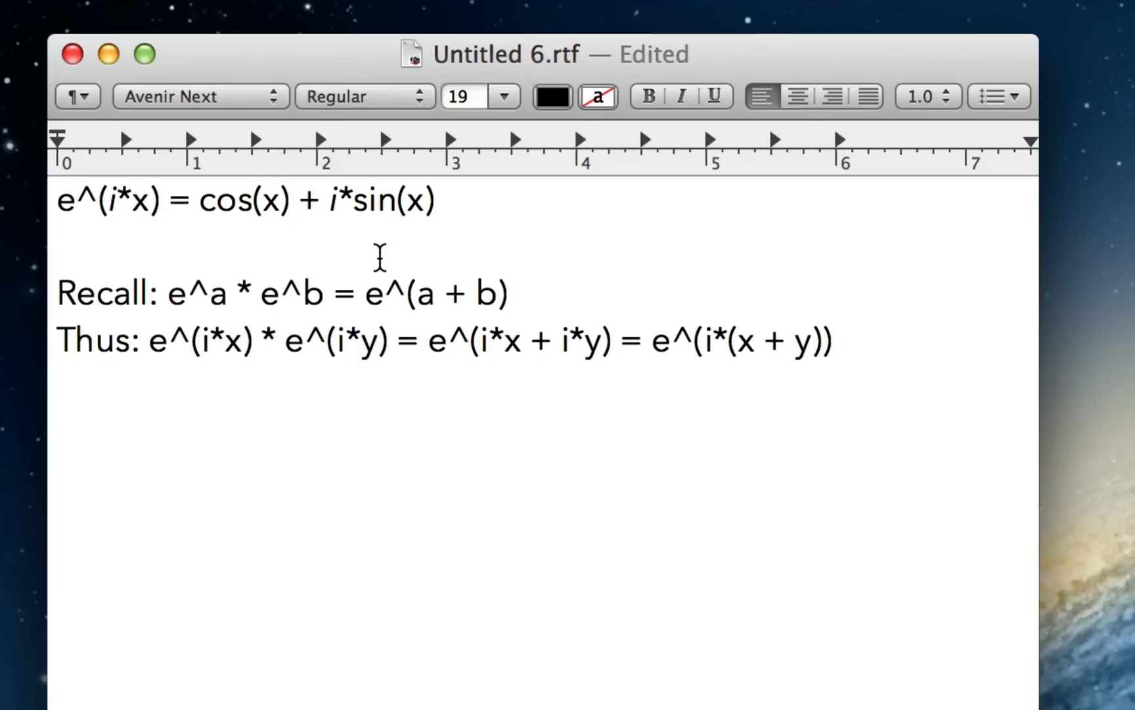
click(434, 201)
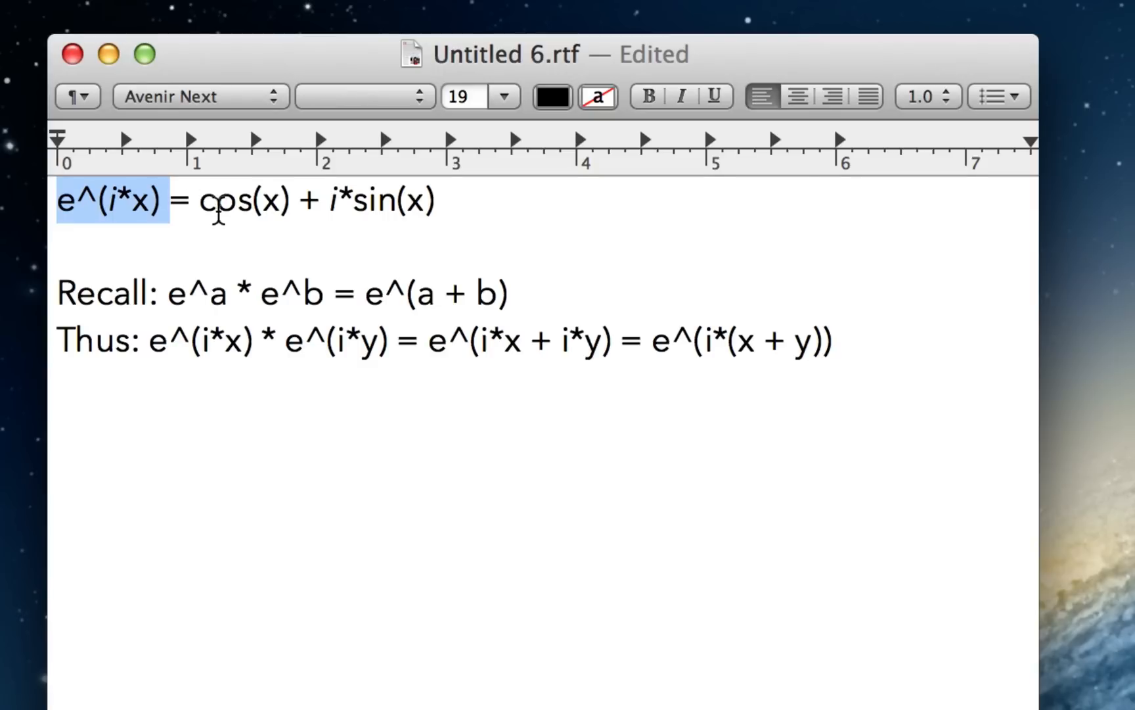
click(468, 203)
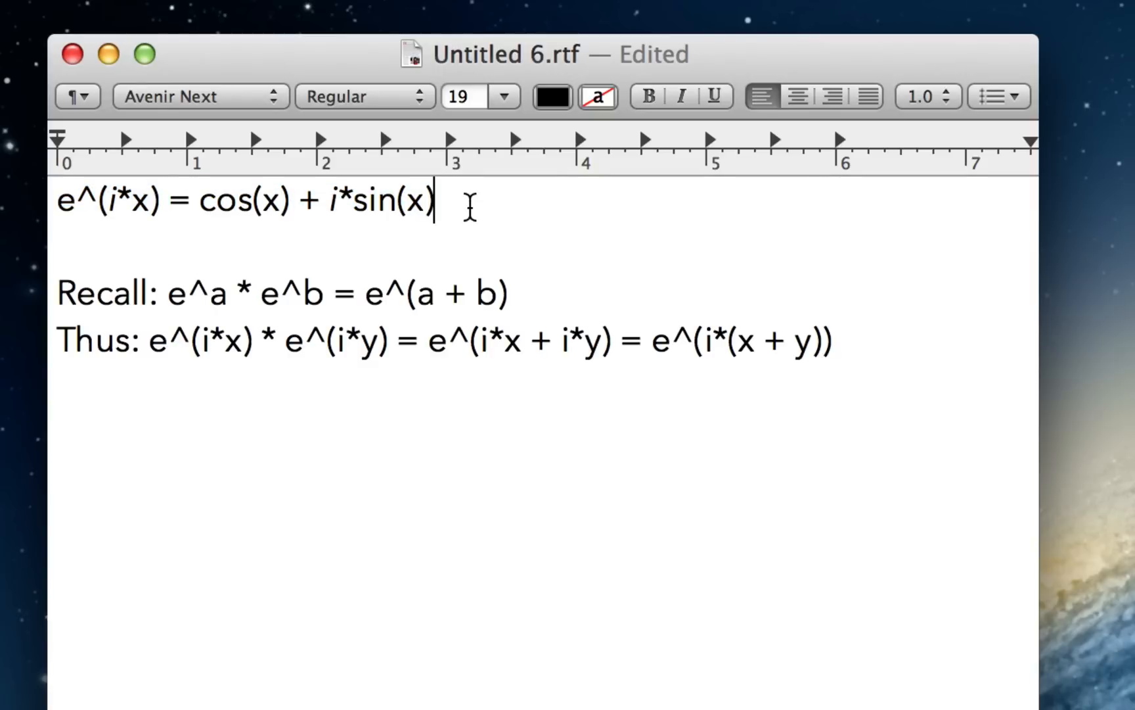
drag(210, 201, 435, 201)
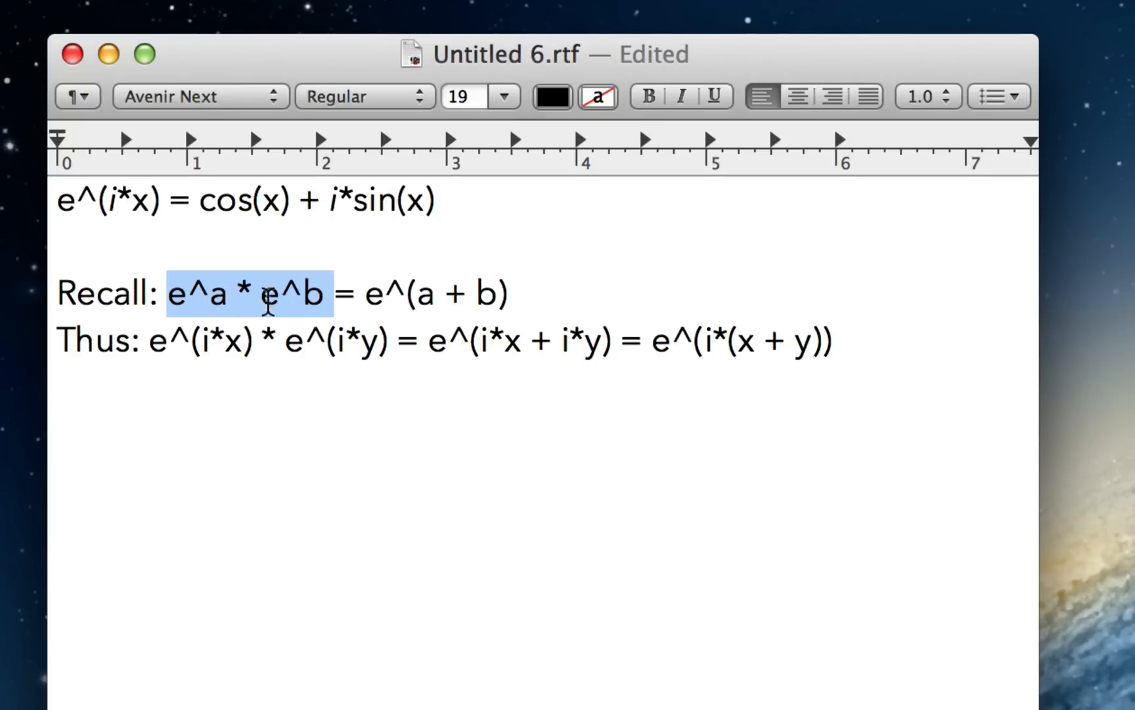
mouse_move(417, 294)
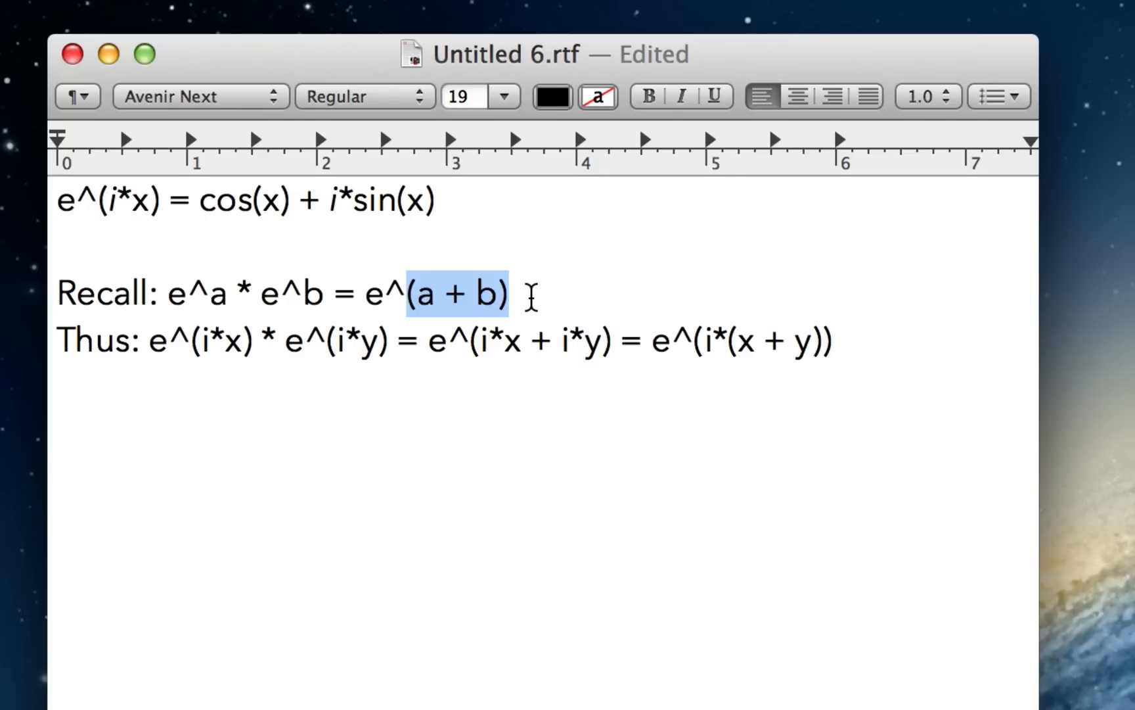
mouse_move(361, 345)
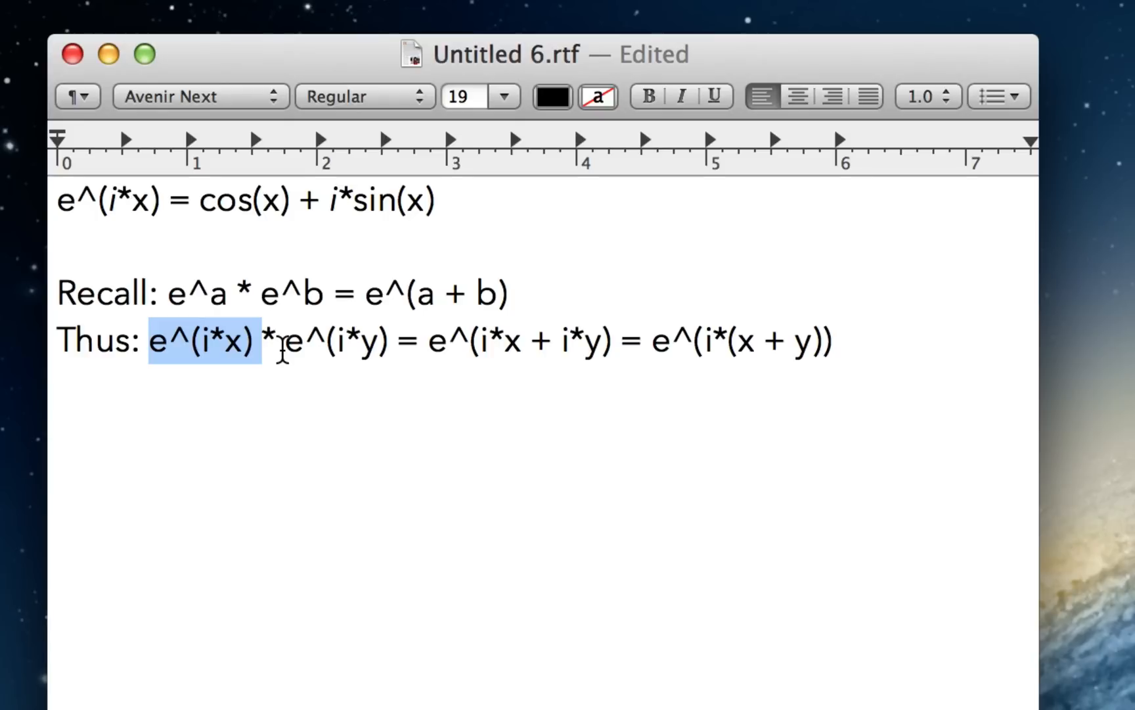
mouse_move(670, 375)
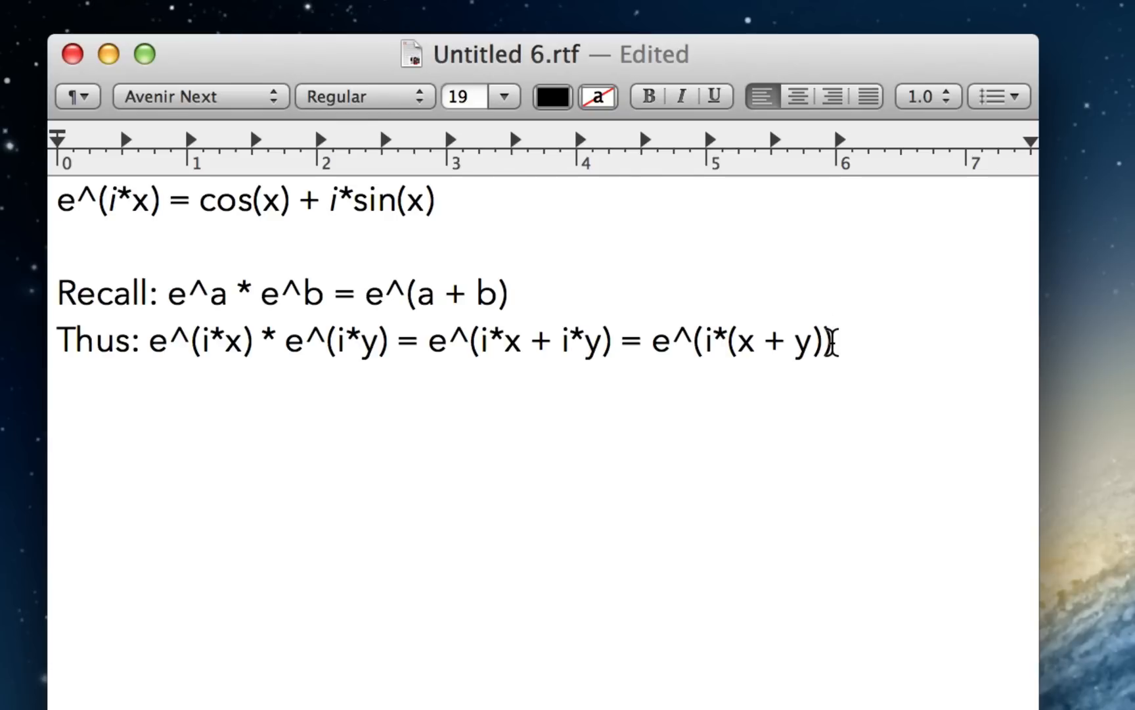
- Add the lines 'qureg x[1]' and 'x = a|1> + b|0>' below the formulas
text())
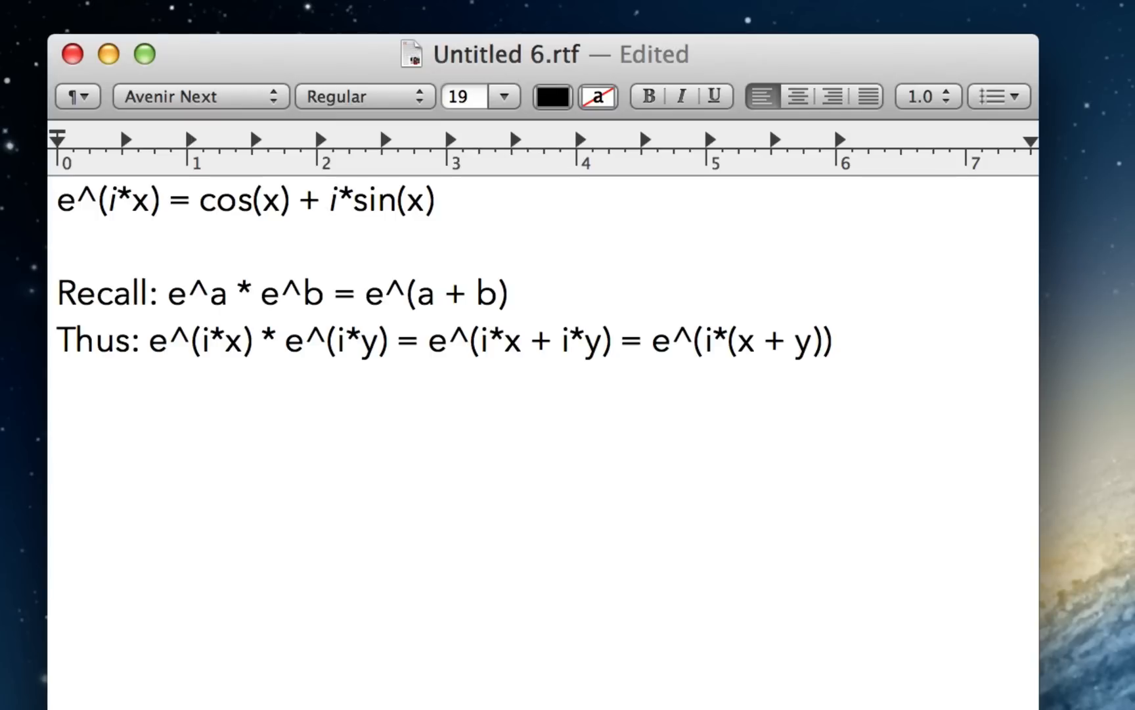
text(qureg)
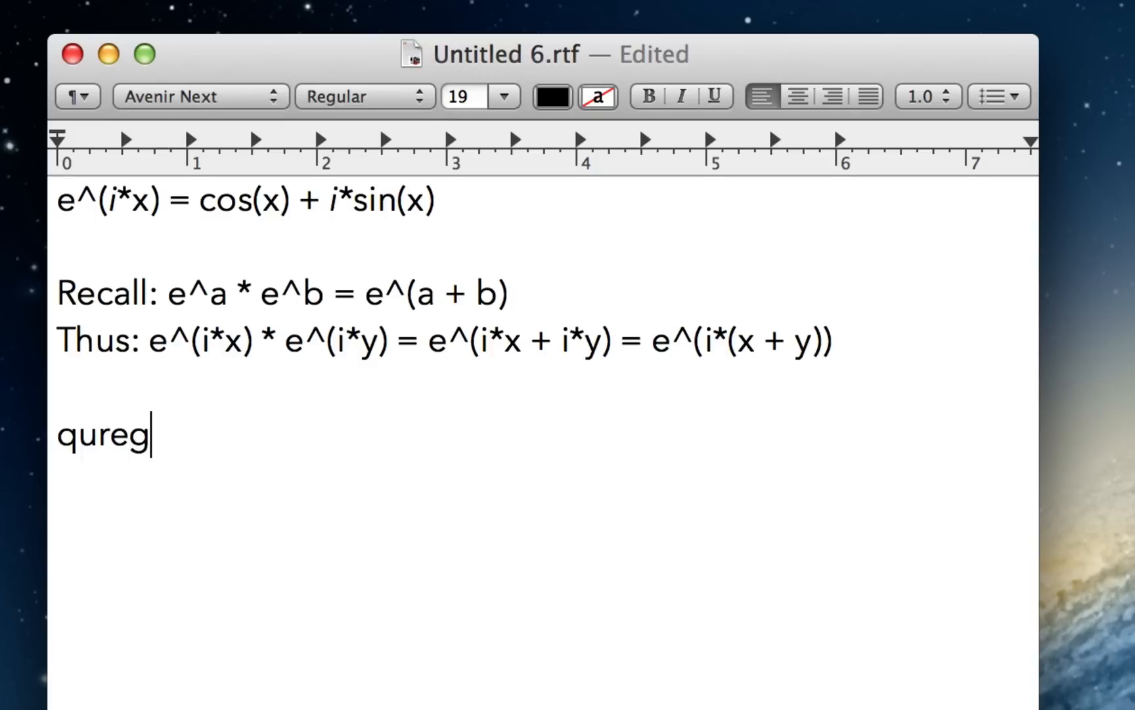
text(x[1])
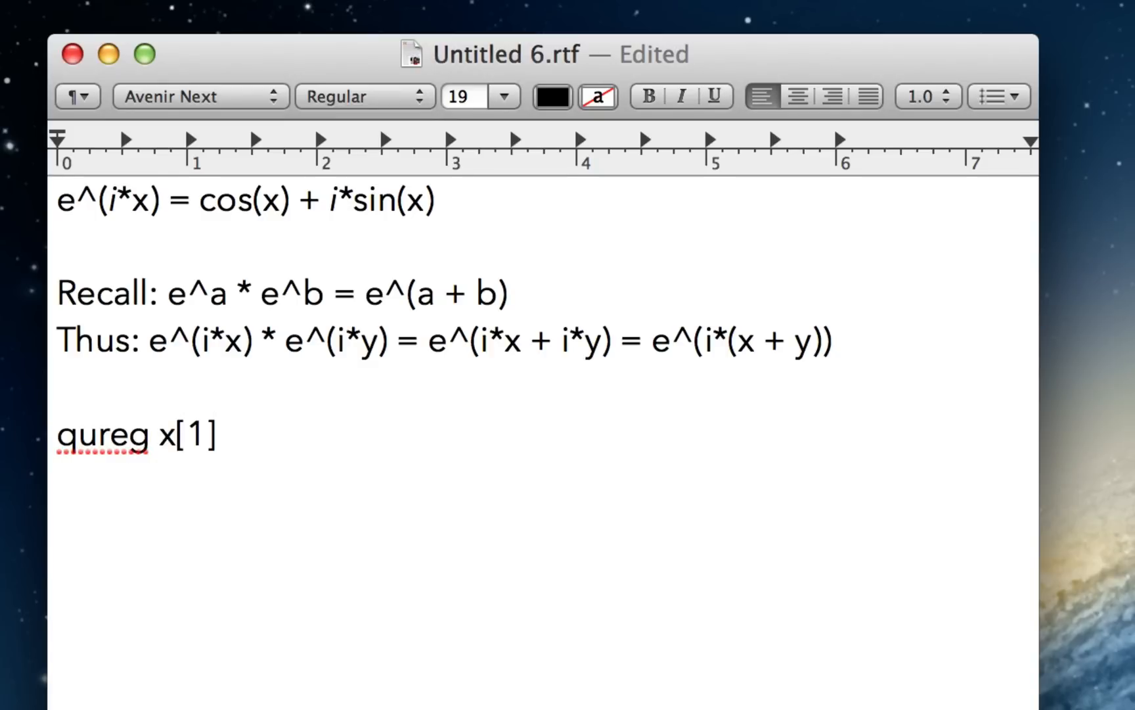
text(x = a)
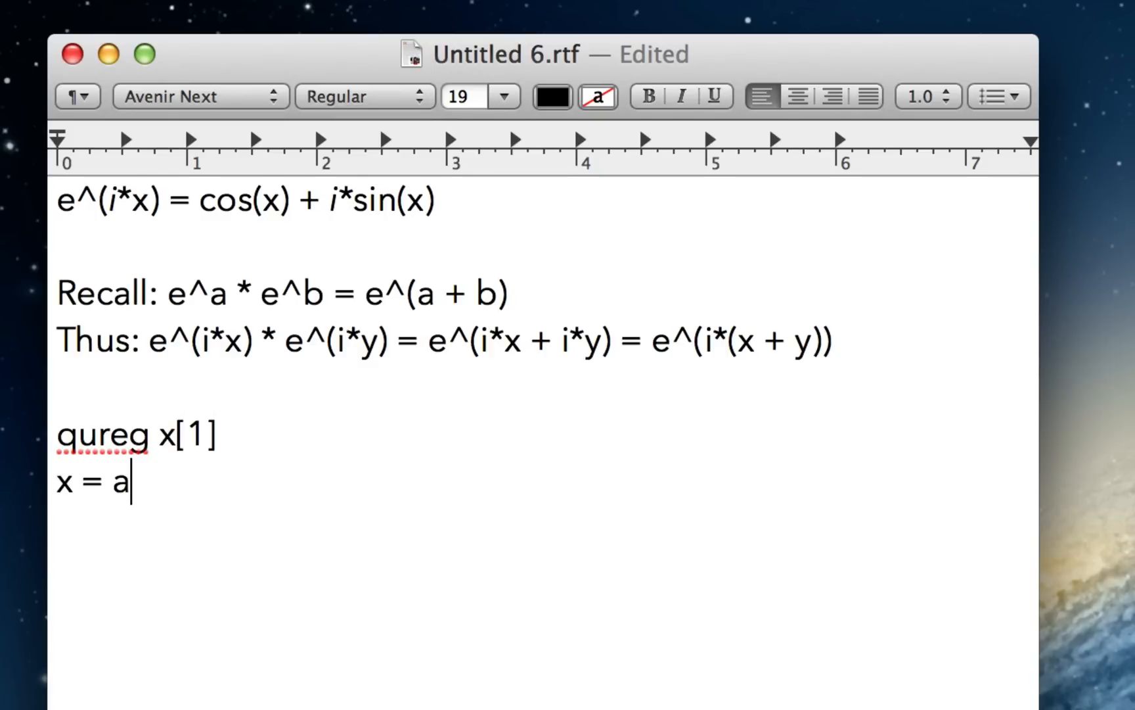
text(|1> + b)
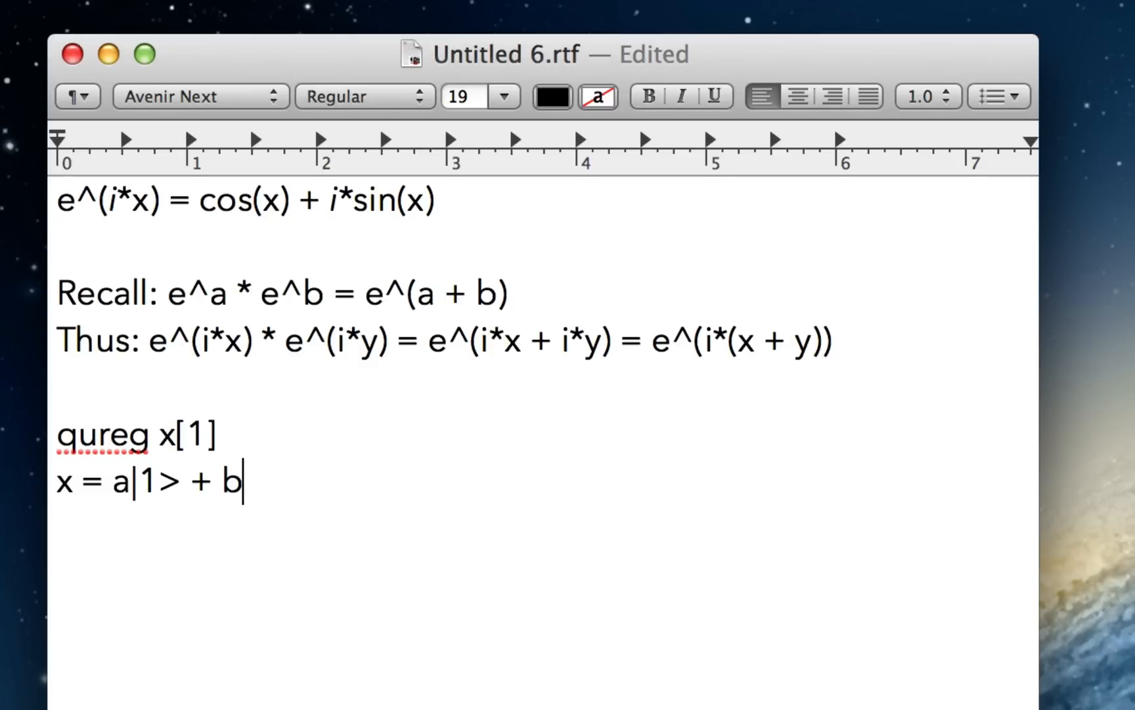
text(|0>)
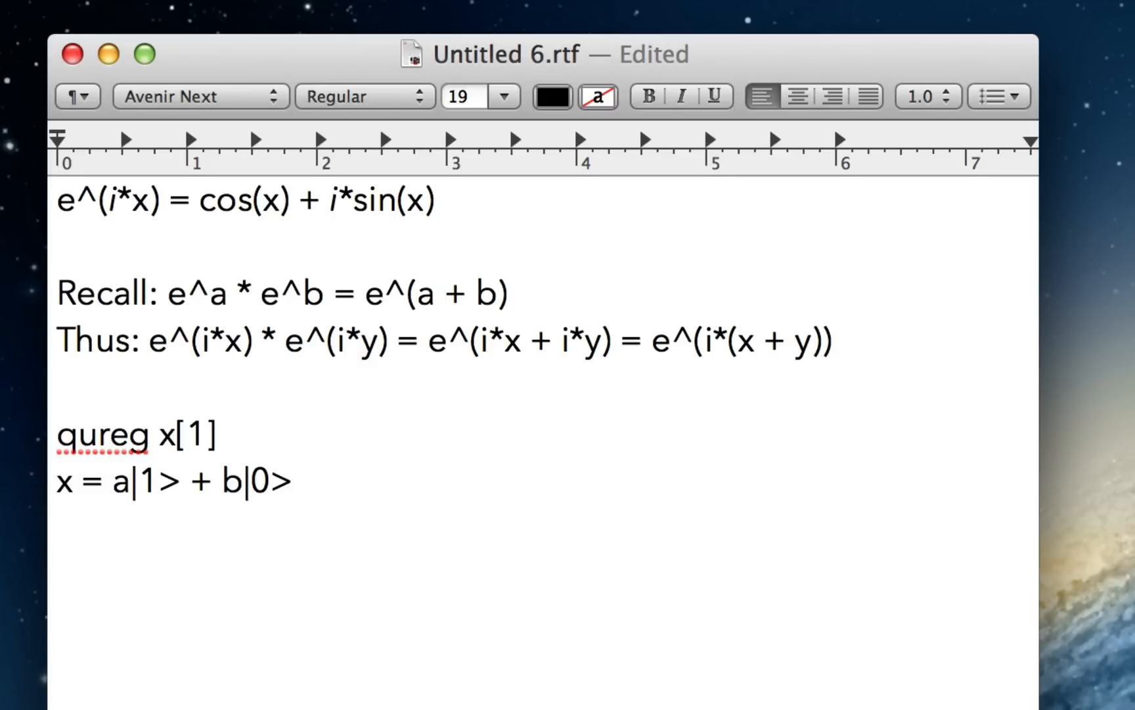
- Highlight the two new qubit lines, then clear the selection
drag(60, 435, 239, 481)
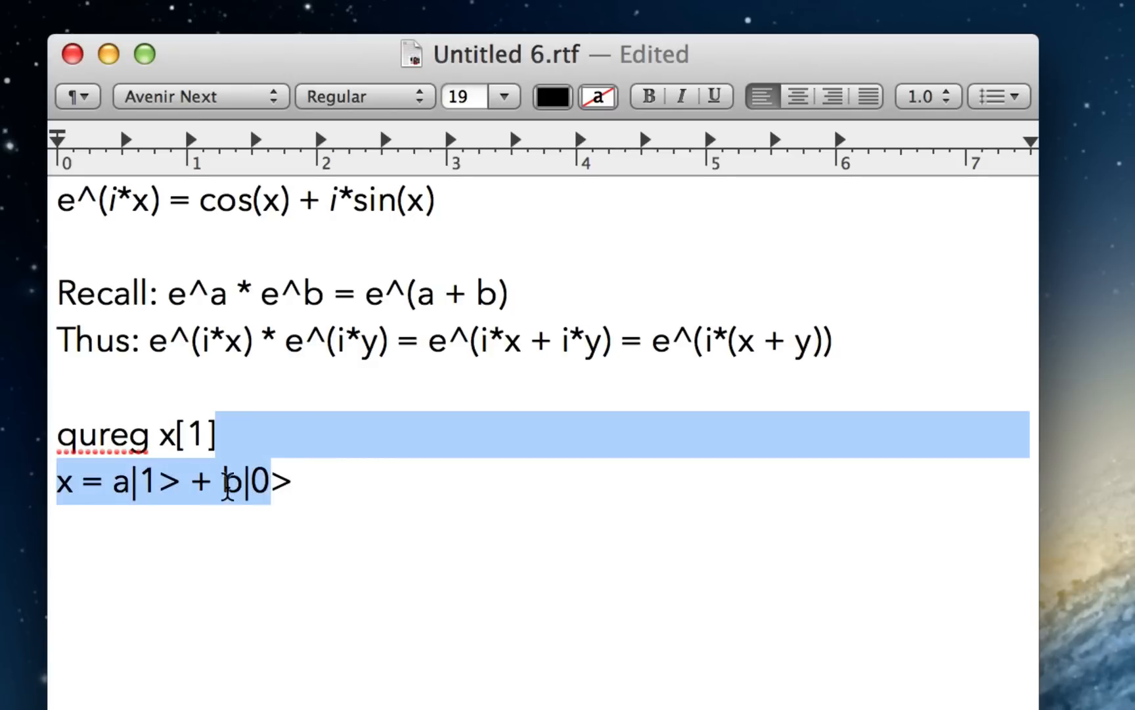
click(244, 481)
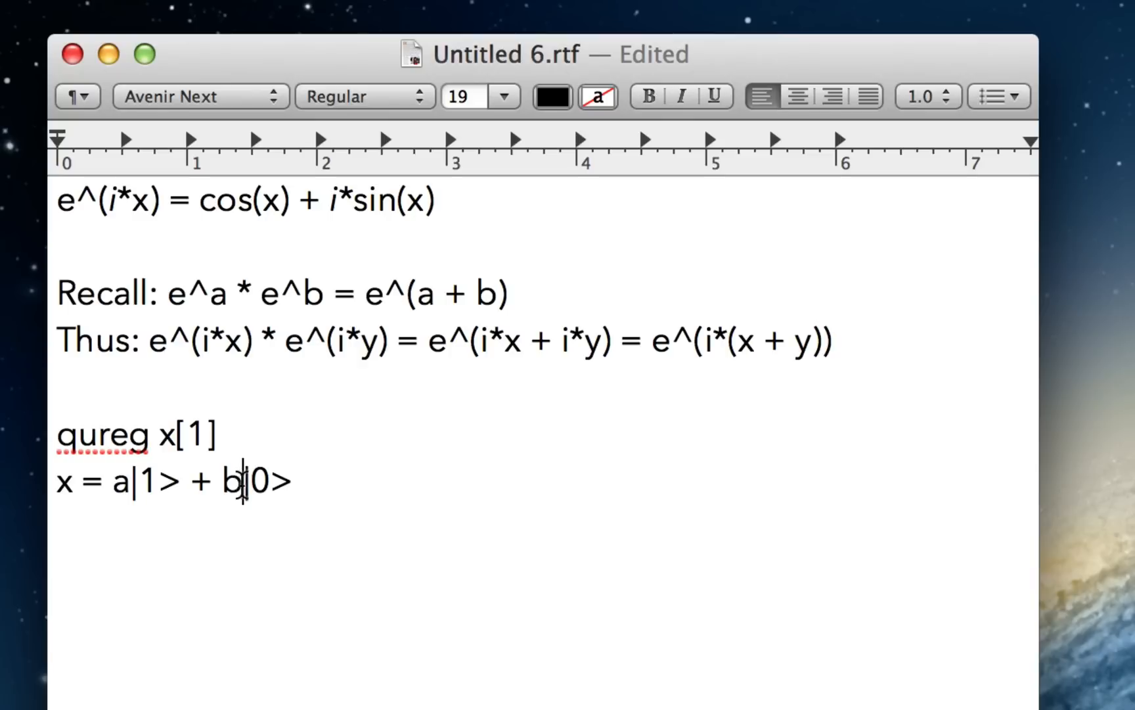
double_click(118, 481)
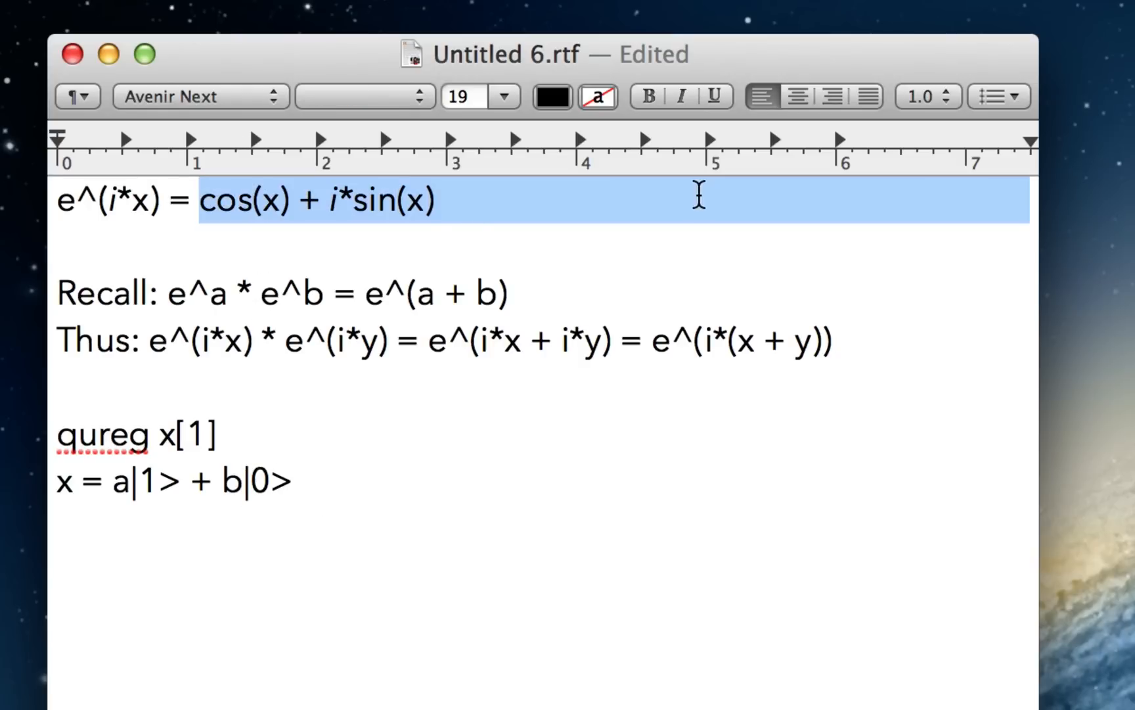
click(208, 204)
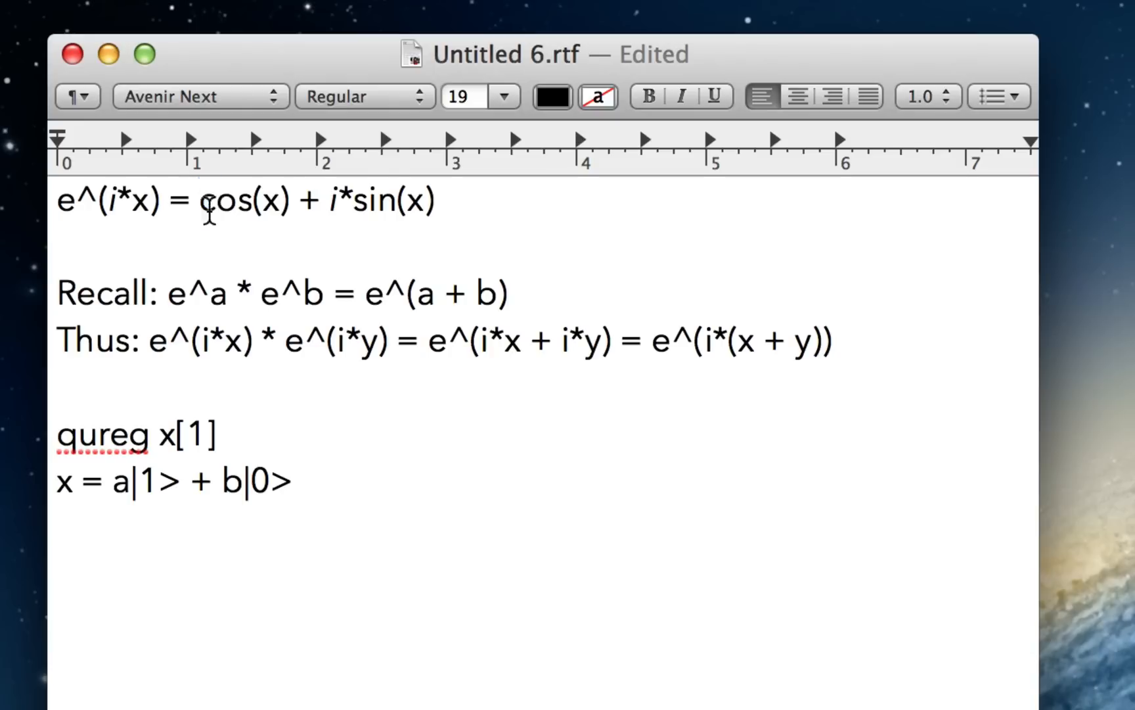
double_click(384, 199)
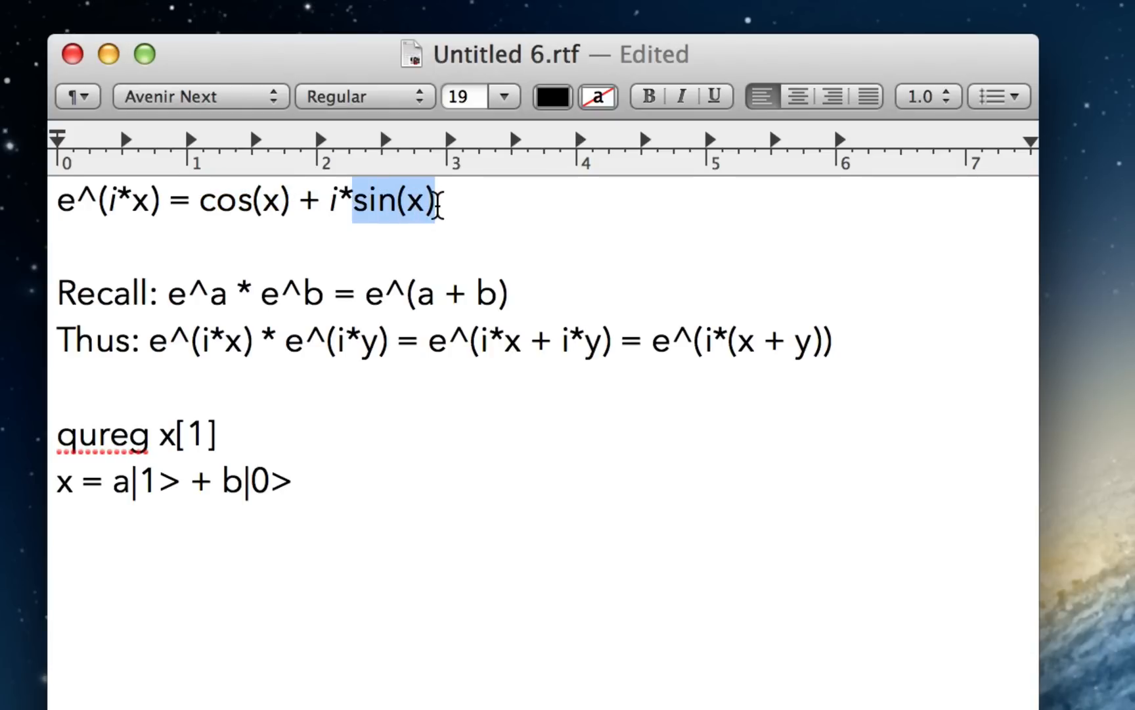
mouse_move(436, 388)
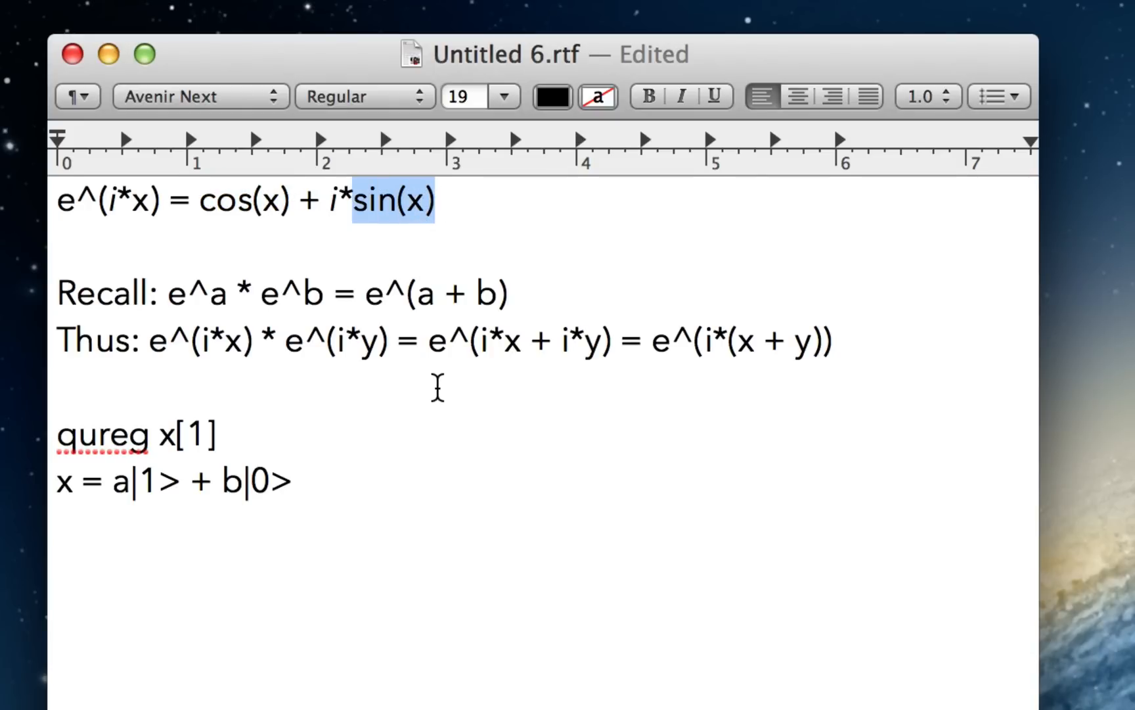
click(284, 200)
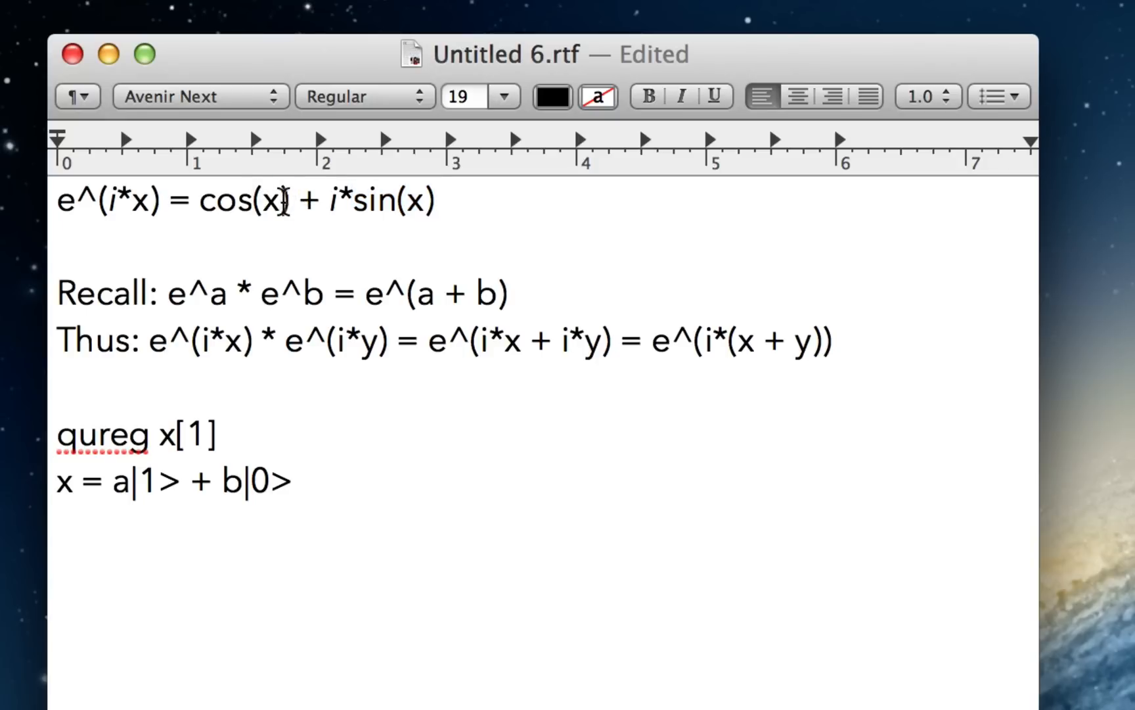
double_click(243, 202)
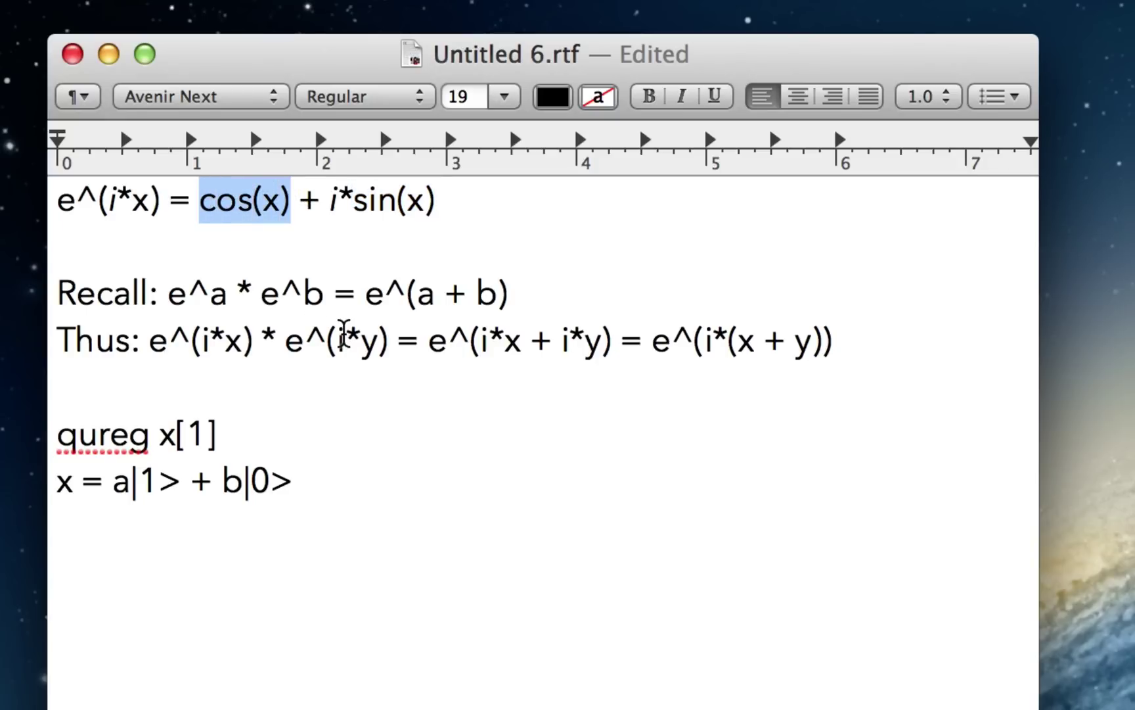
double_click(230, 481)
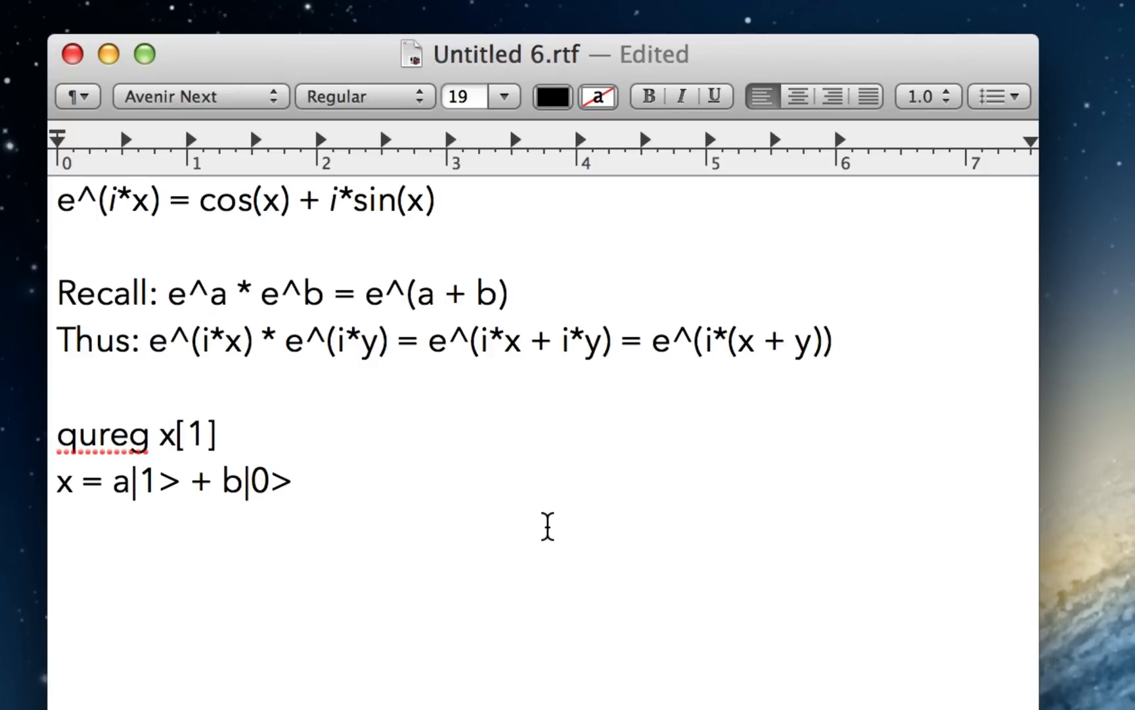
- Write the start of the V gate line: V(theta, x) => x = a*(e^i*theta)
text(V()
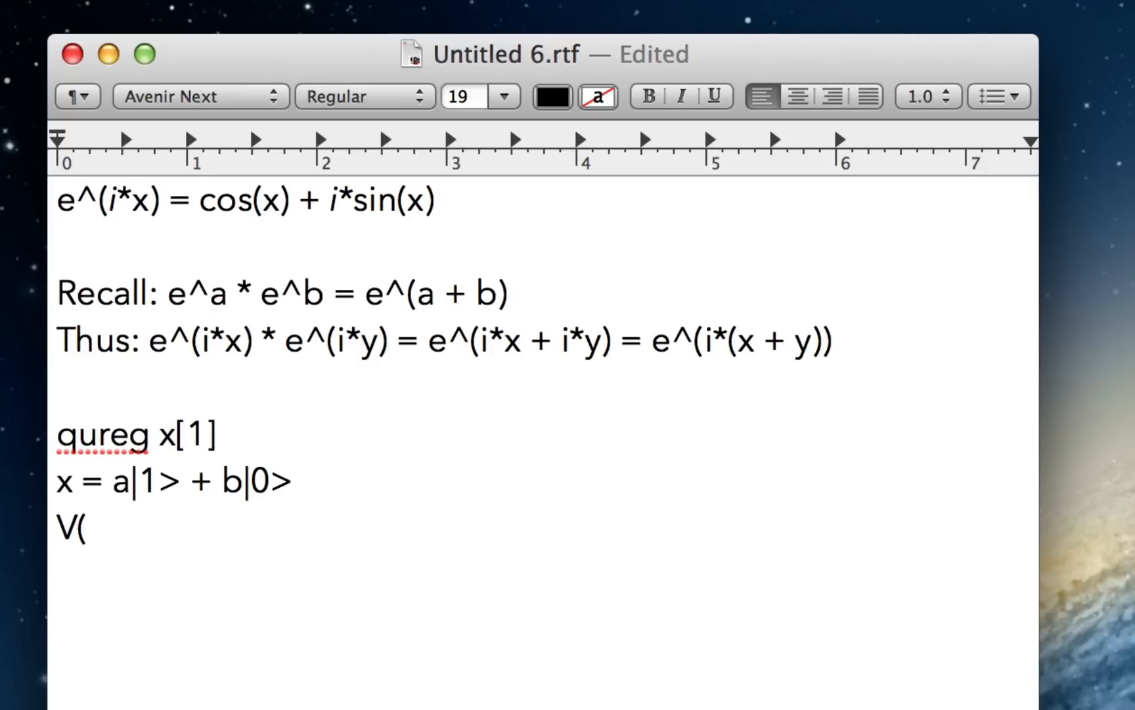
text(theta, x)
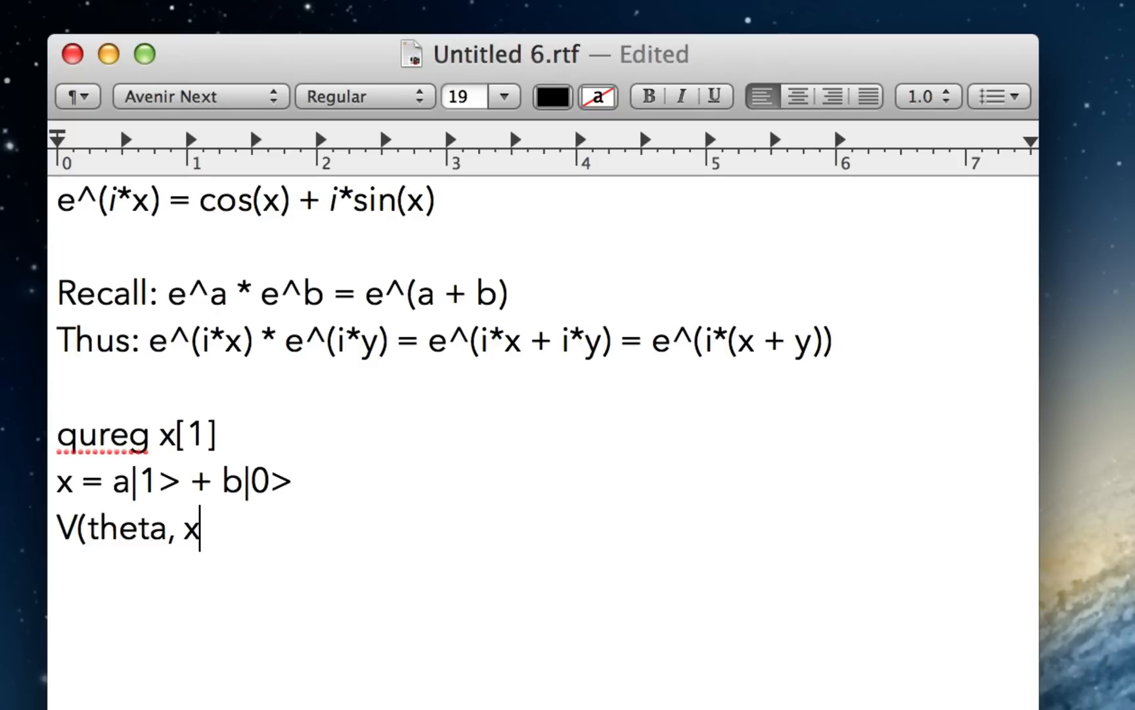
text() =>)
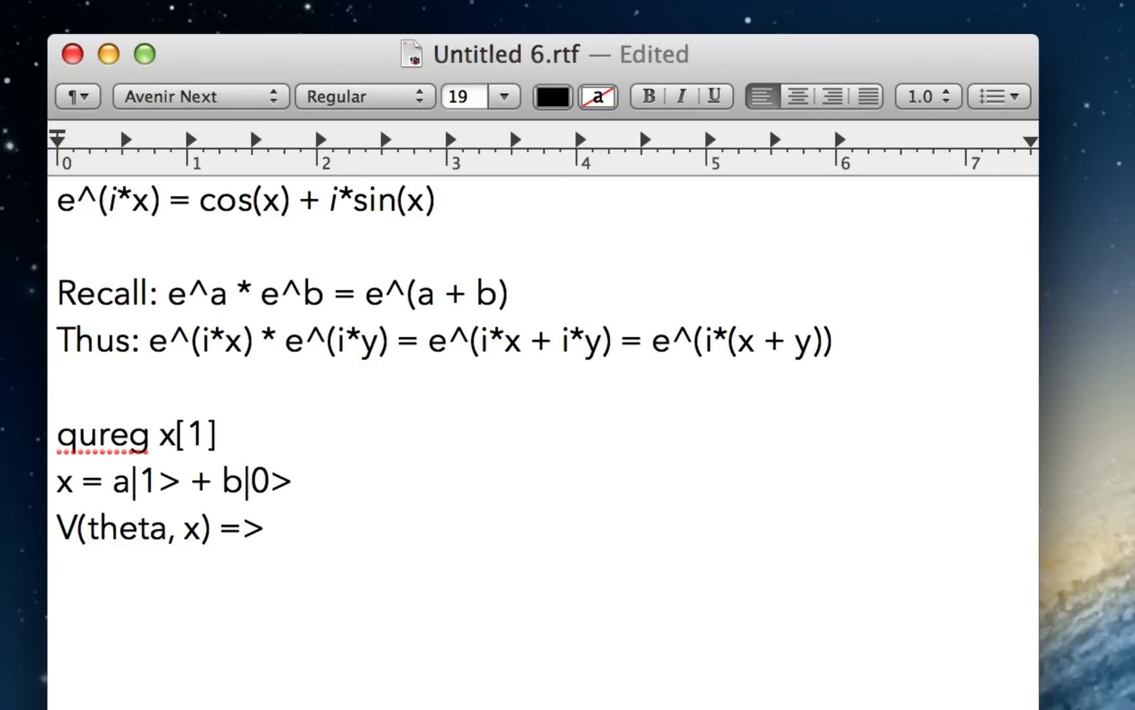
text(x =)
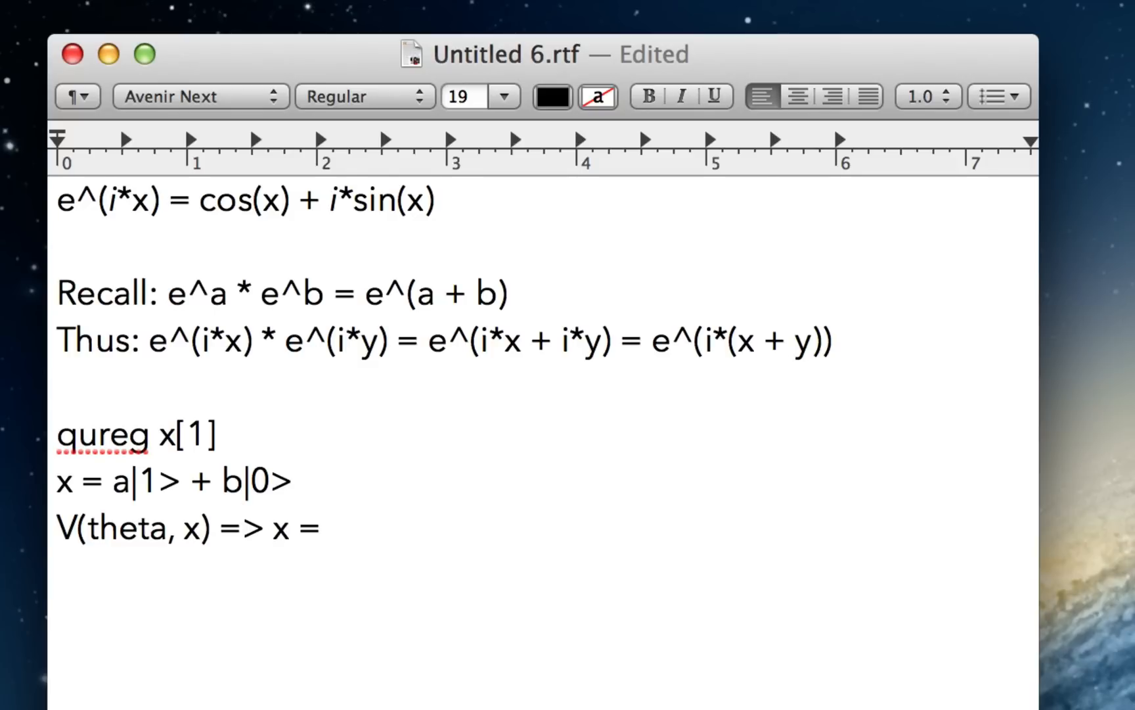
text(a)
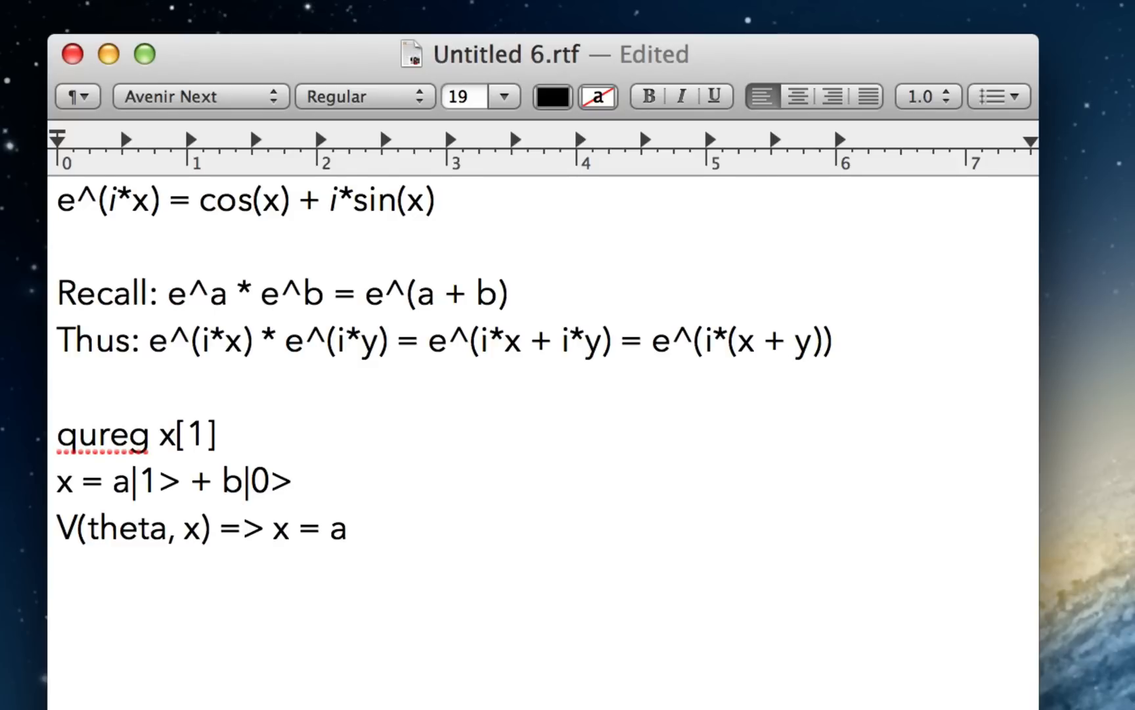
text(*(e^)
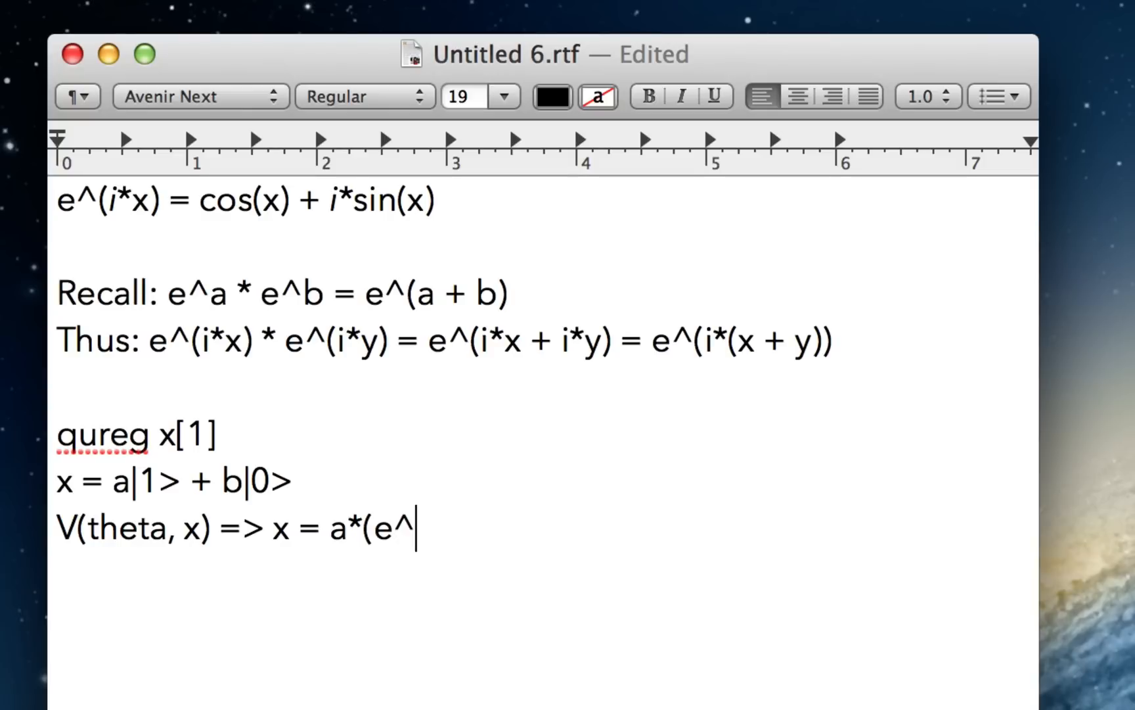
text(i)
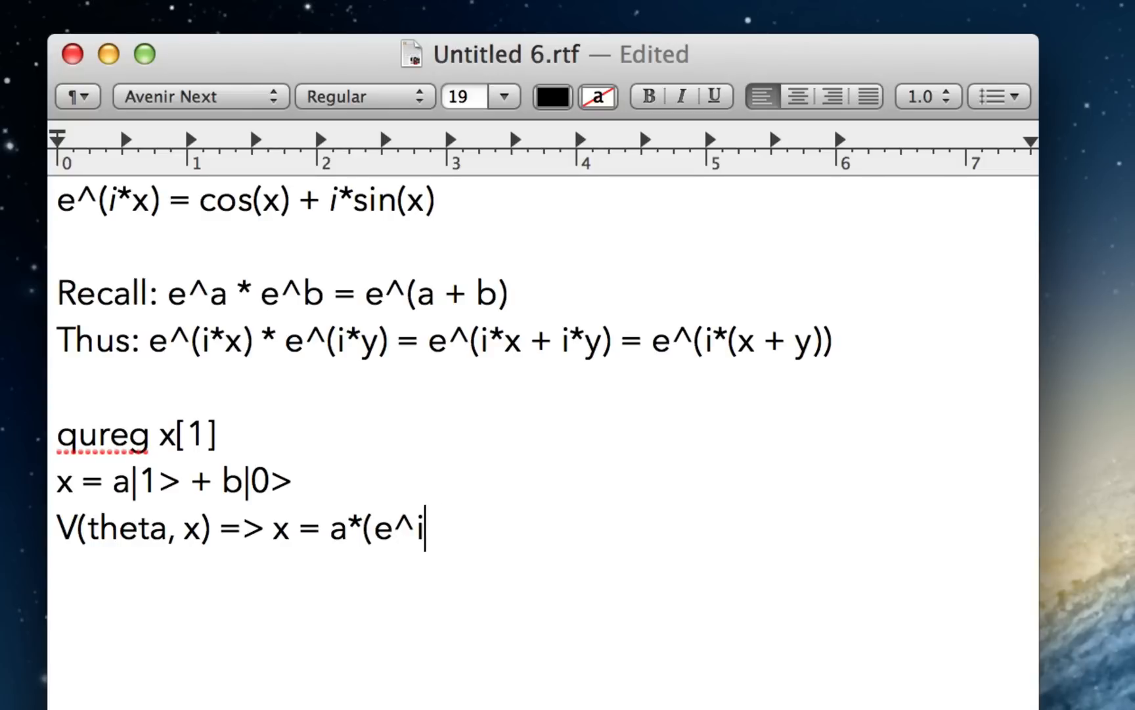
text(*theta))
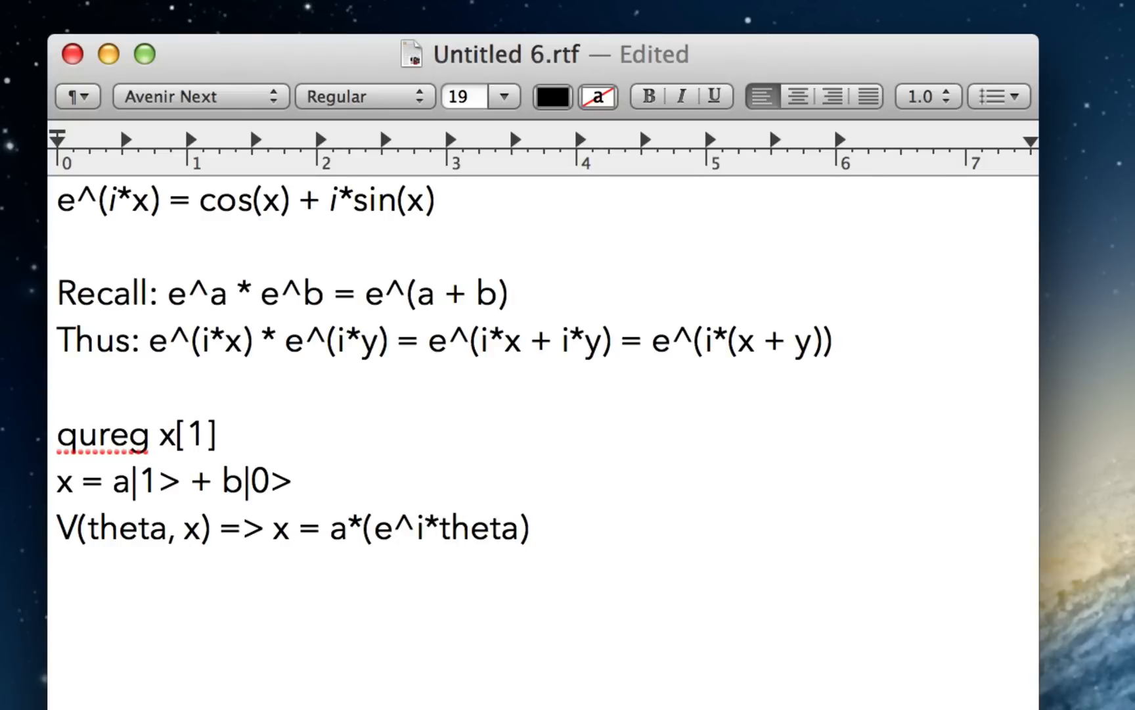
- Finish the line with |1> + b|0>, removing the stray asterisk before |1>
text(*|1>)
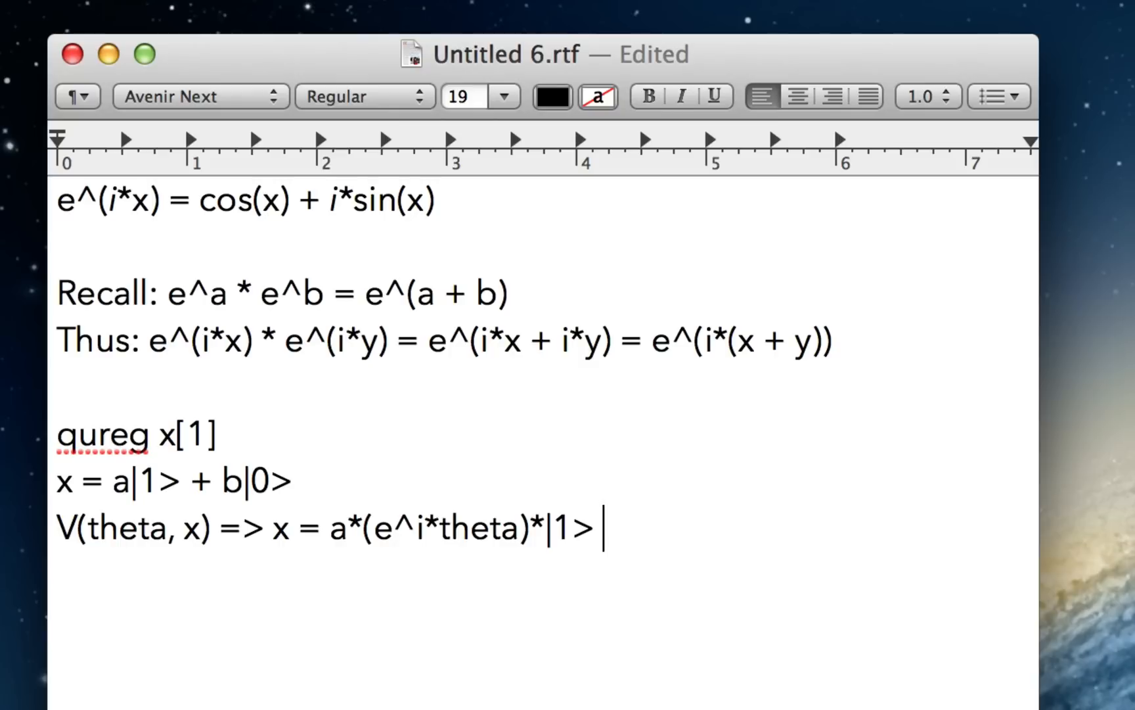
text(+ b|0)
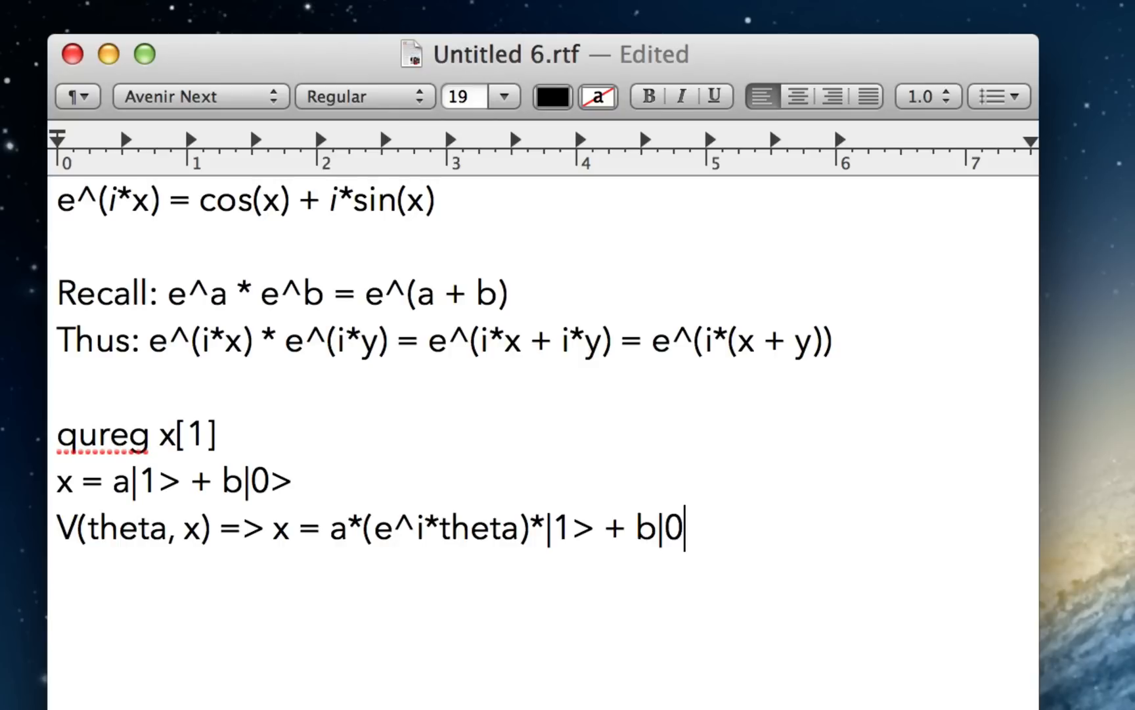
text(>)
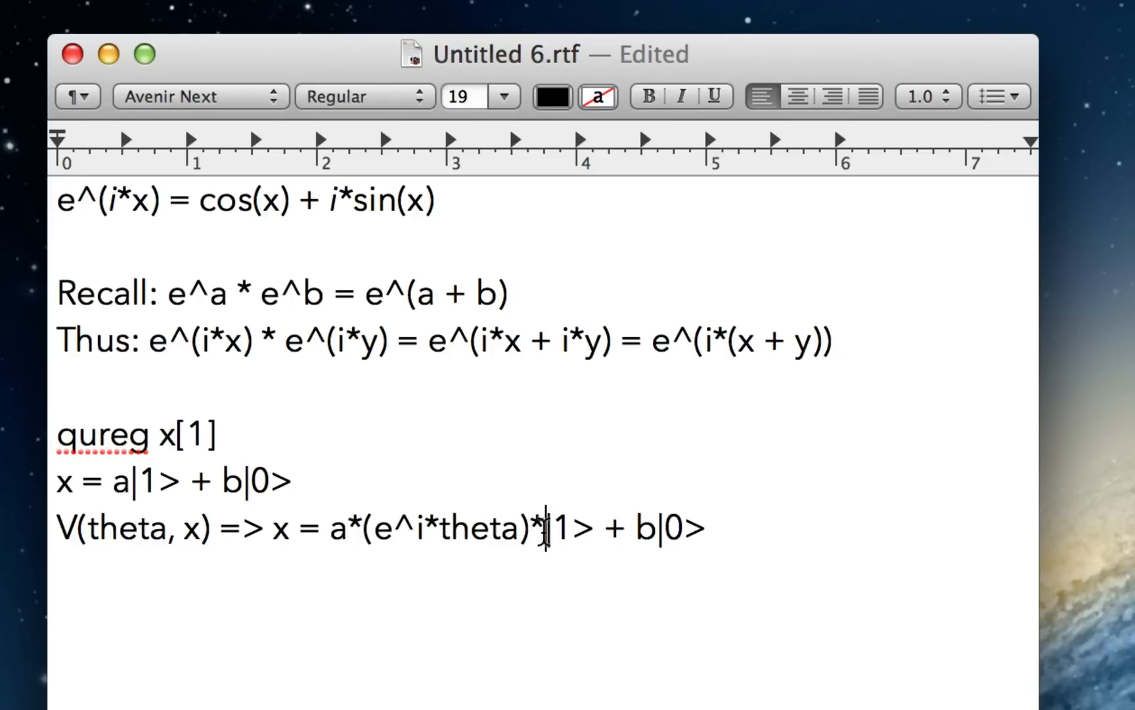
key(Backspace)
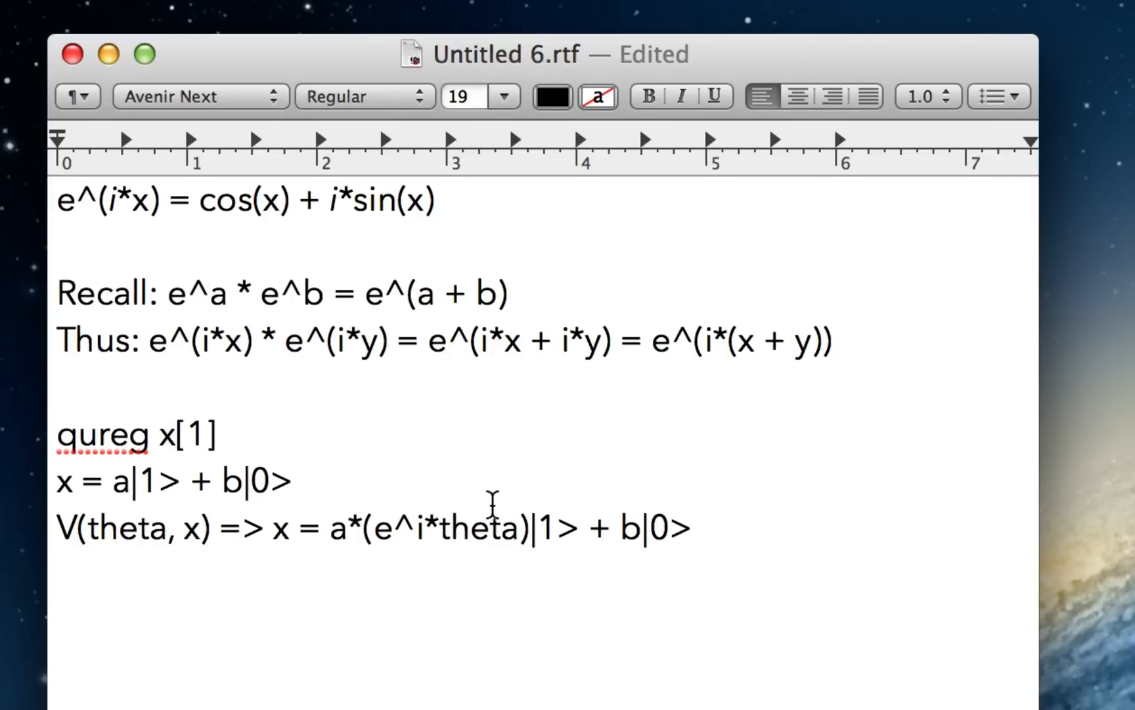
mouse_move(130, 546)
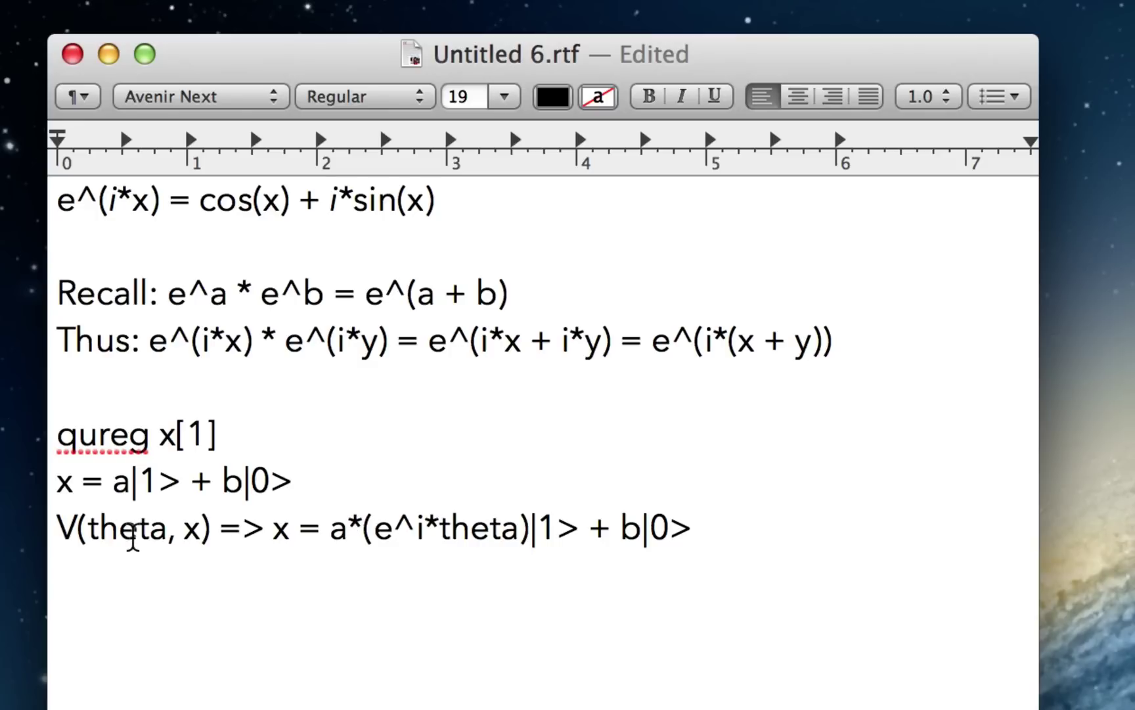
mouse_move(357, 535)
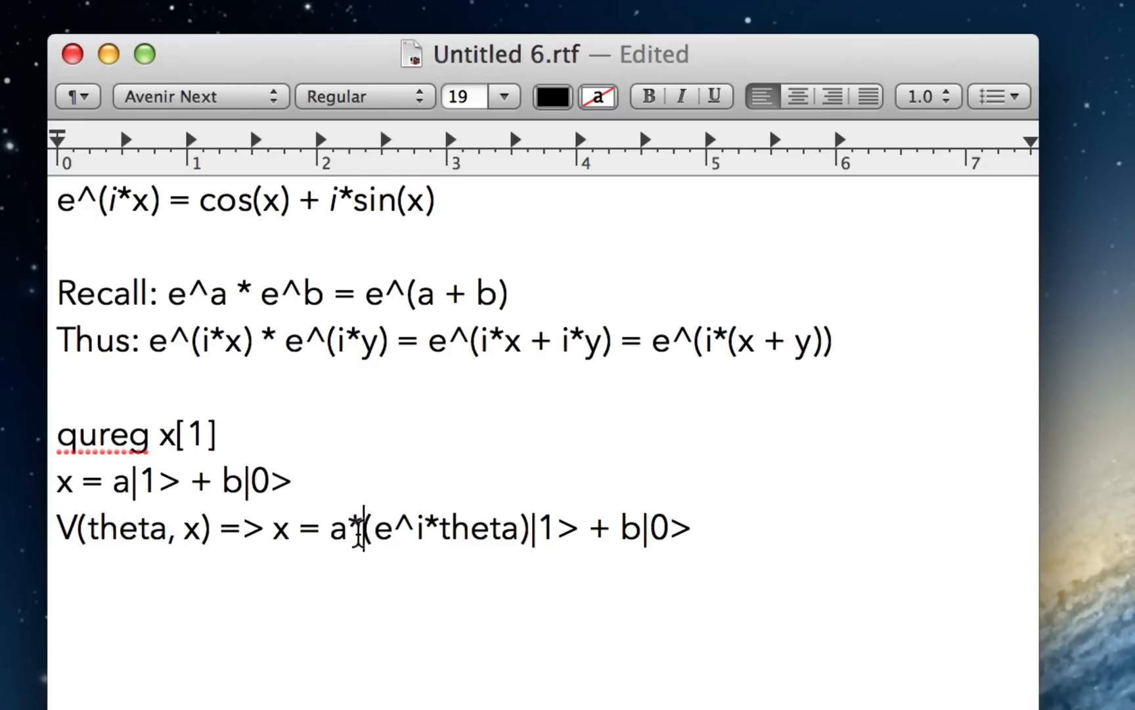
drag(364, 527, 528, 527)
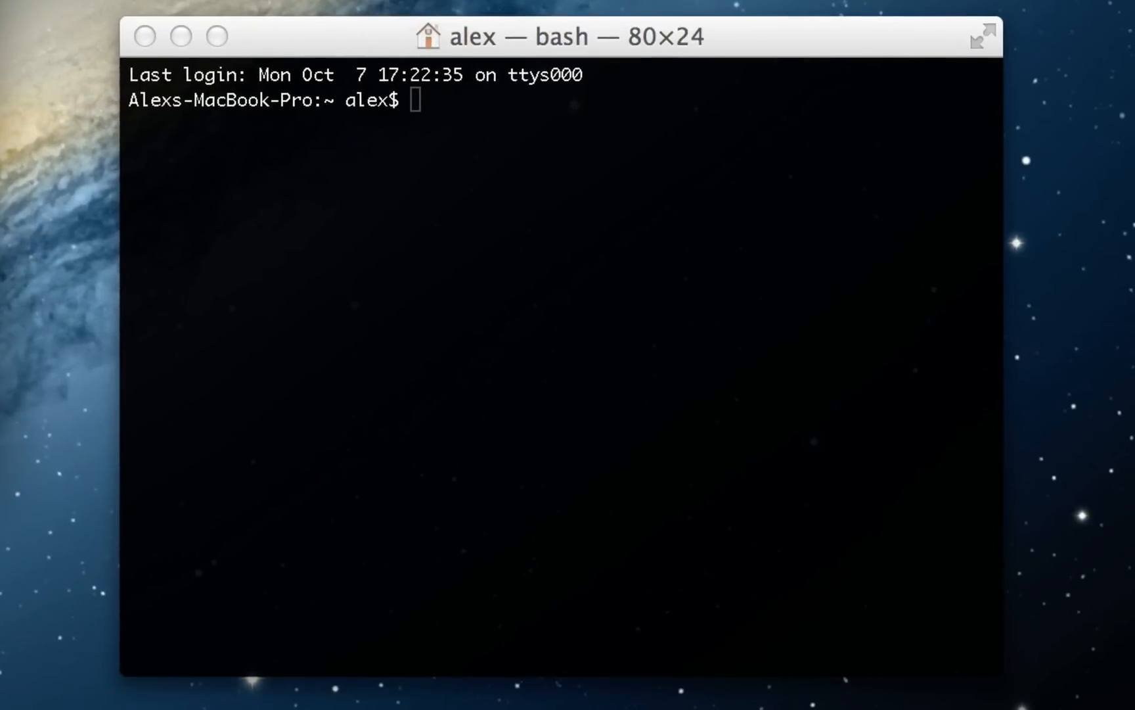
- Start qcl, allocate qureg x[1], dump its state |0>, and apply V(pi/2, x)
text(qcl)
text(qureg x[1)
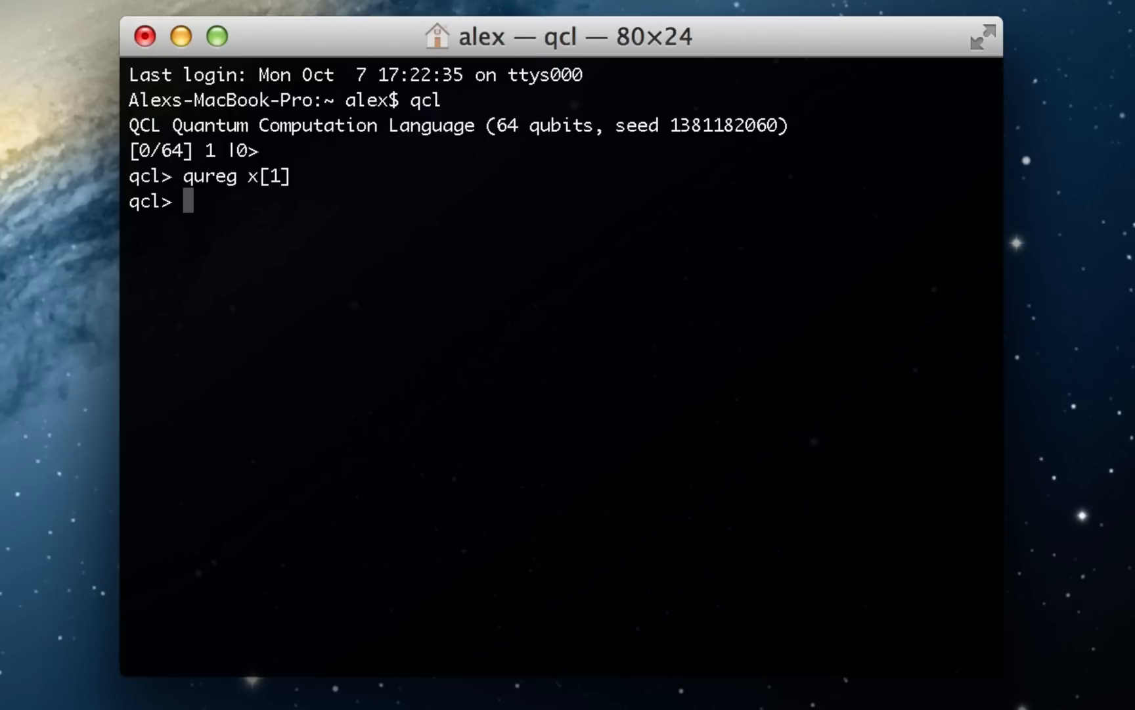
text(dump)
text(V()
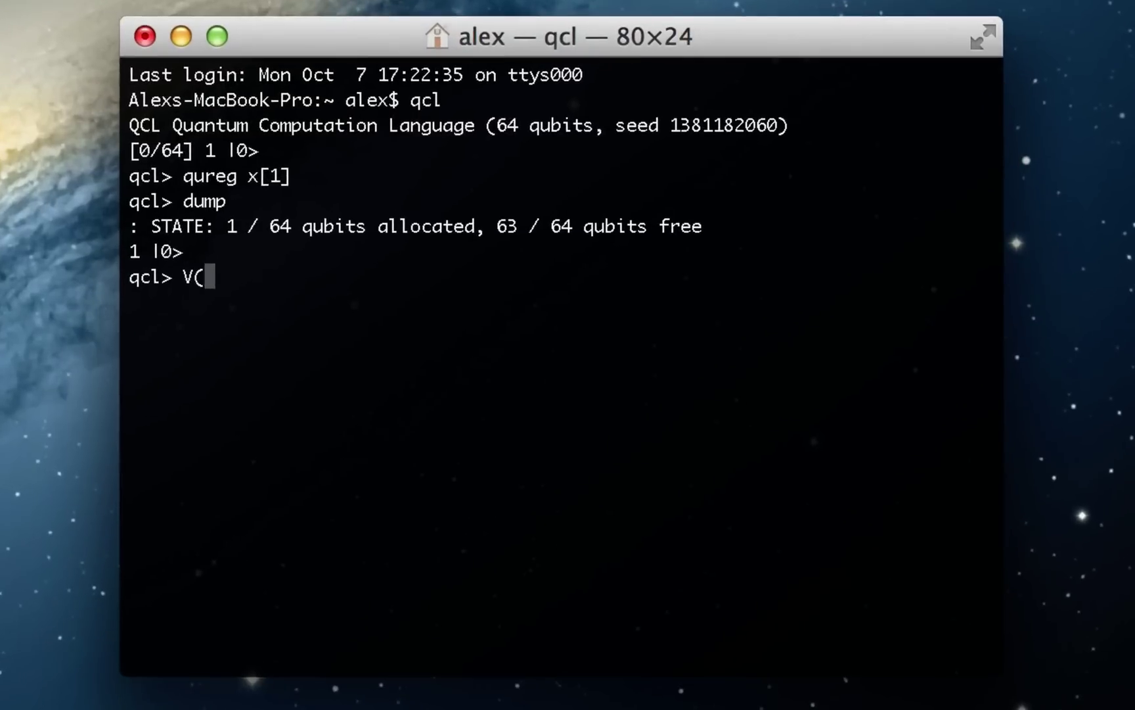
text(pi/2, x))
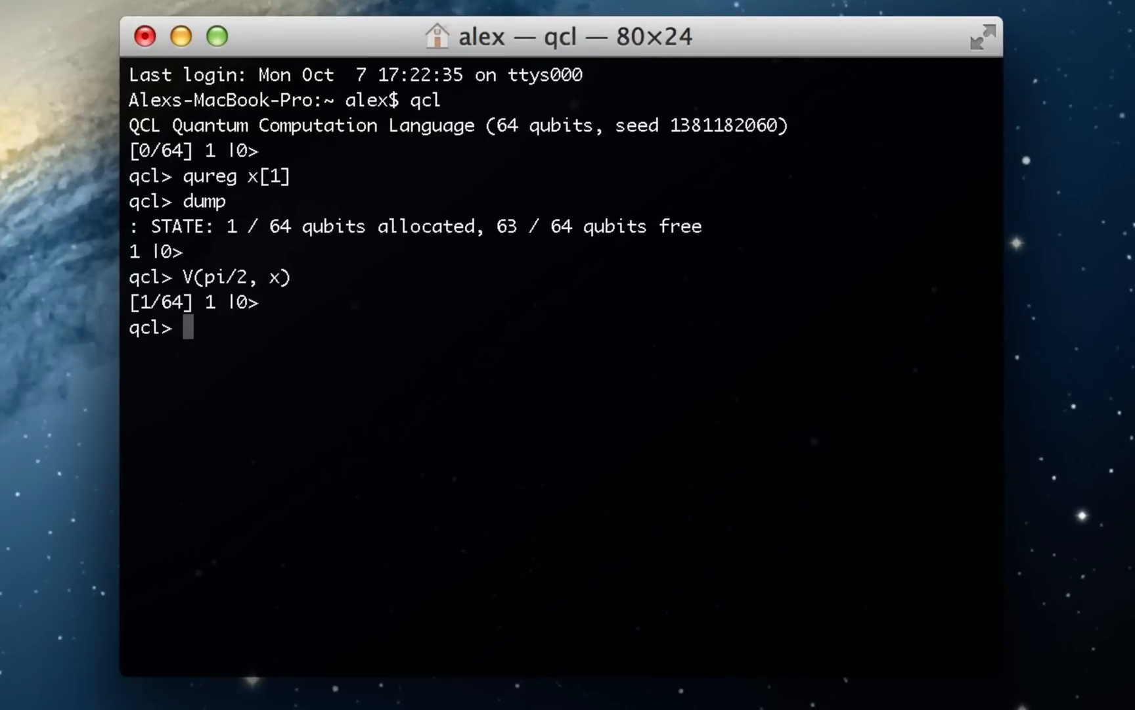
mouse_move(399, 354)
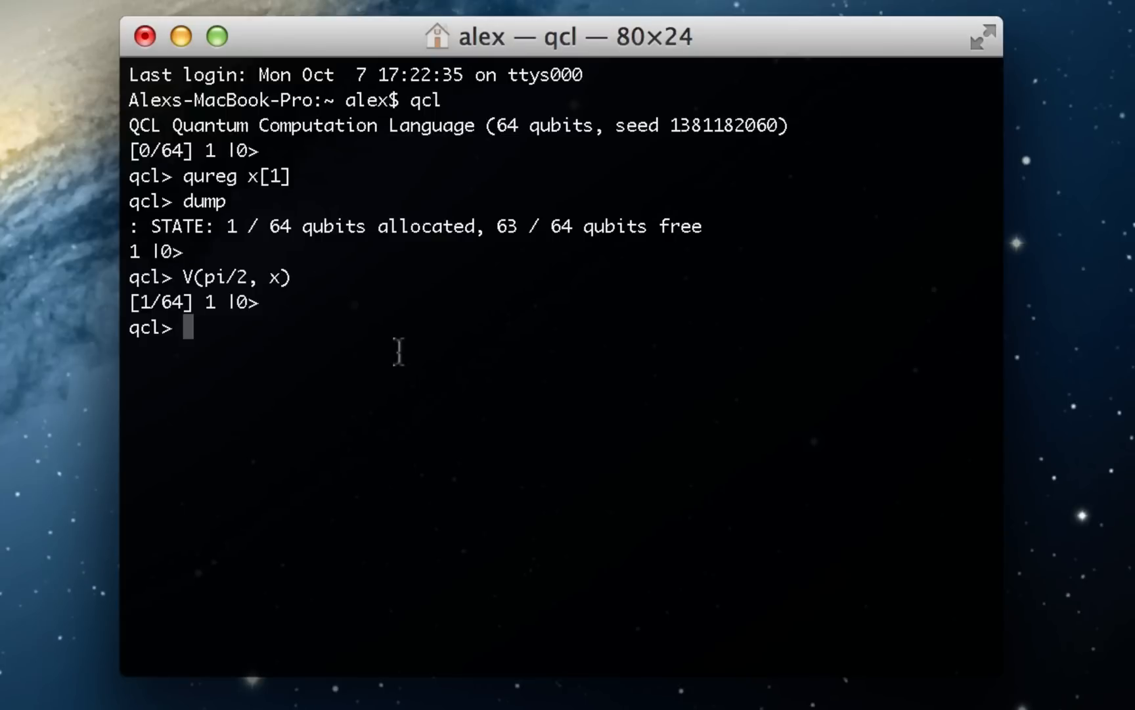
- Run Not(x) to flip the qubit to |1>, then enter V(pi/2, x) at the prompt
text(No)
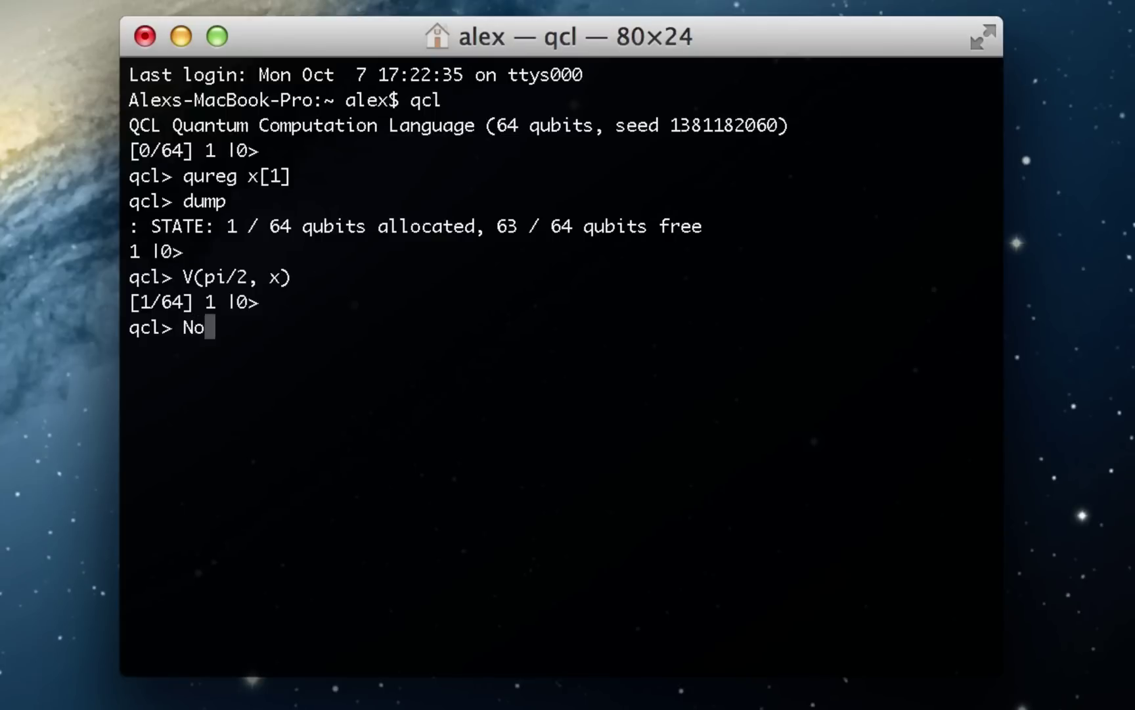
text(t(x))
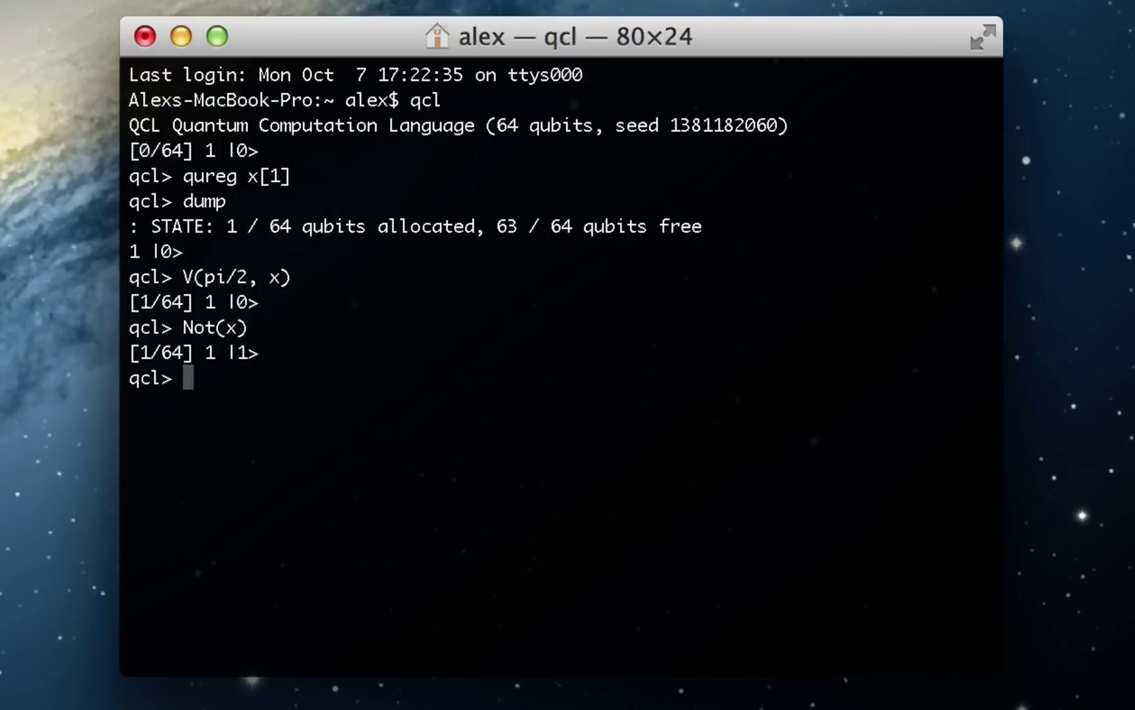
text(V(pi/2, x))
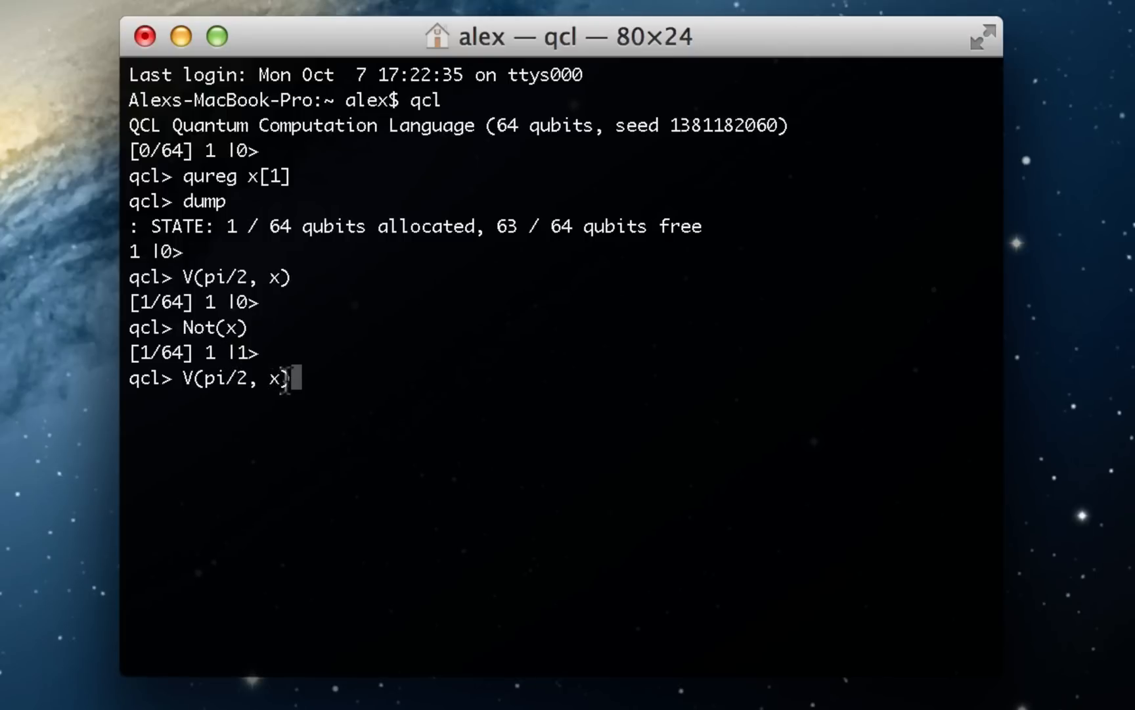
mouse_move(498, 442)
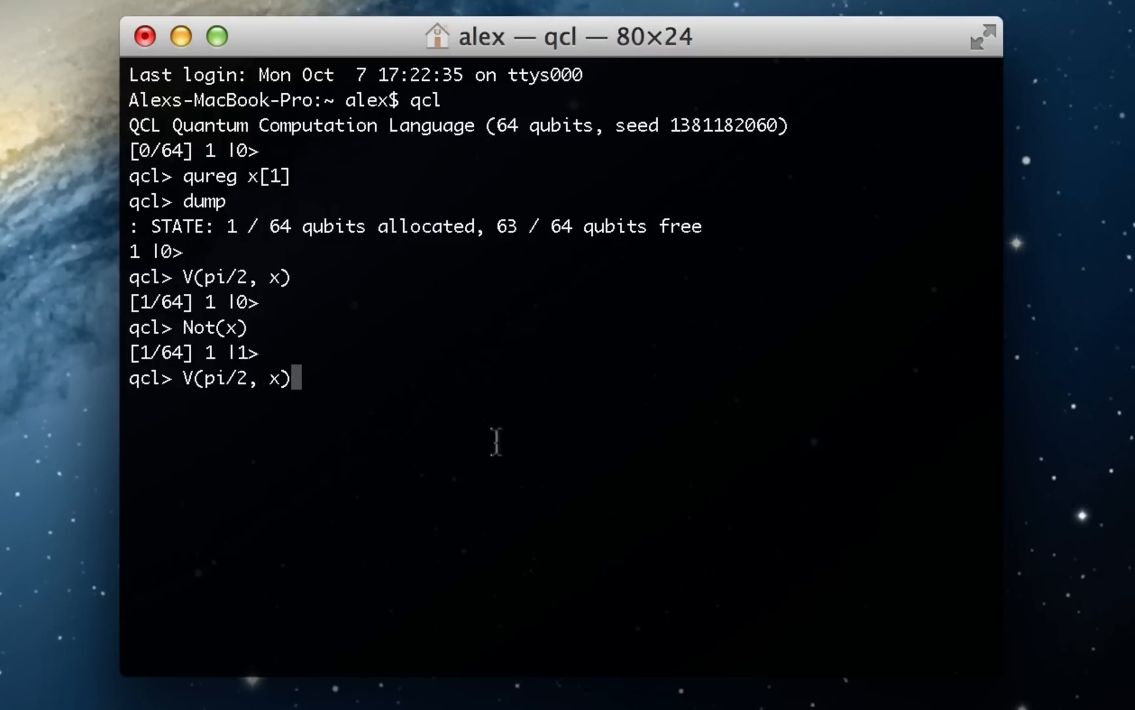
mouse_move(439, 533)
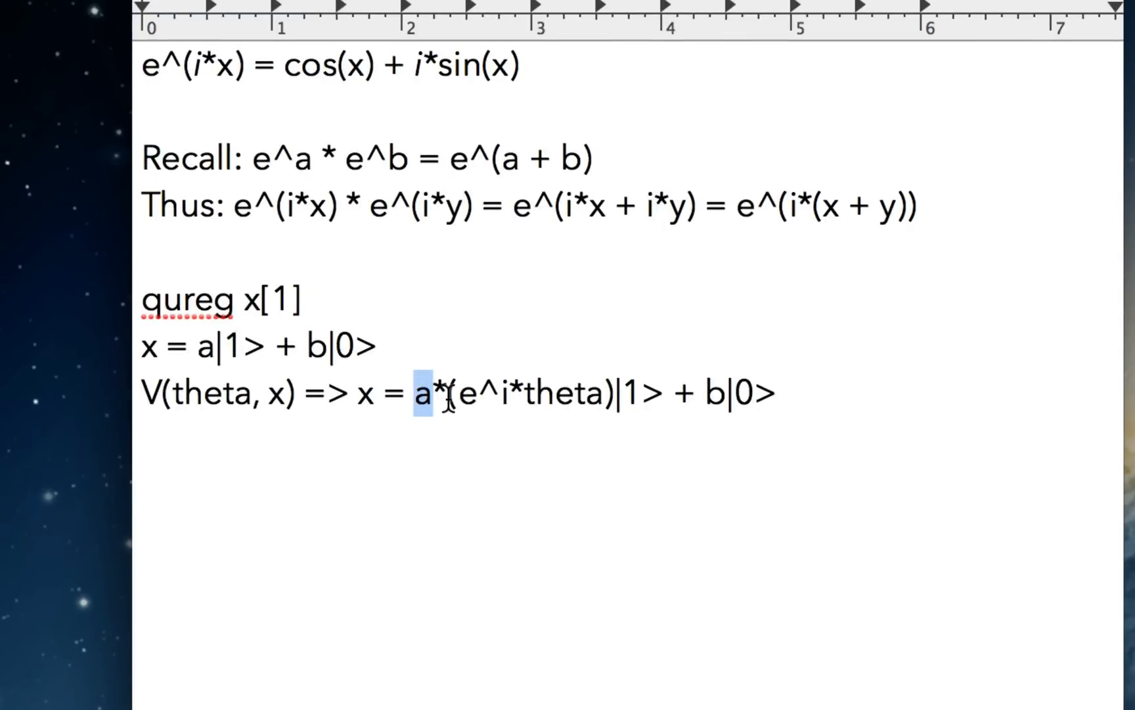
drag(441, 394, 612, 395)
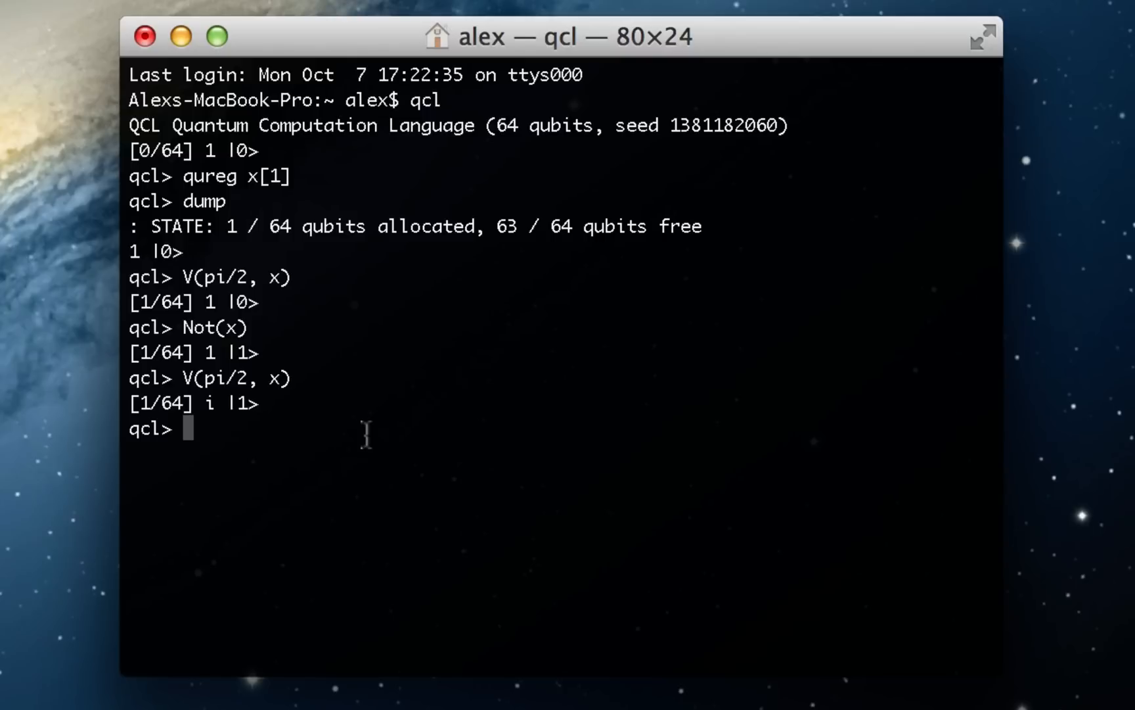
- Run V(pi/2, x) again giving phase -1, then V(pi, x) returning it to 1
text(V(pi/2, x))
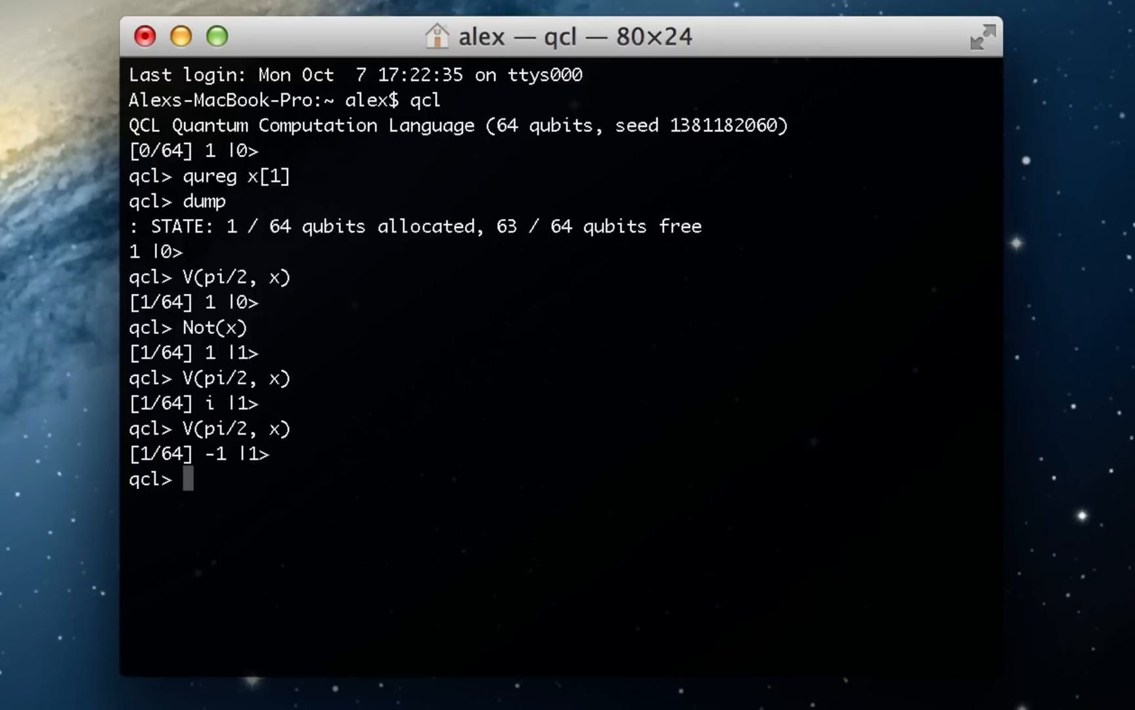
mouse_move(306, 612)
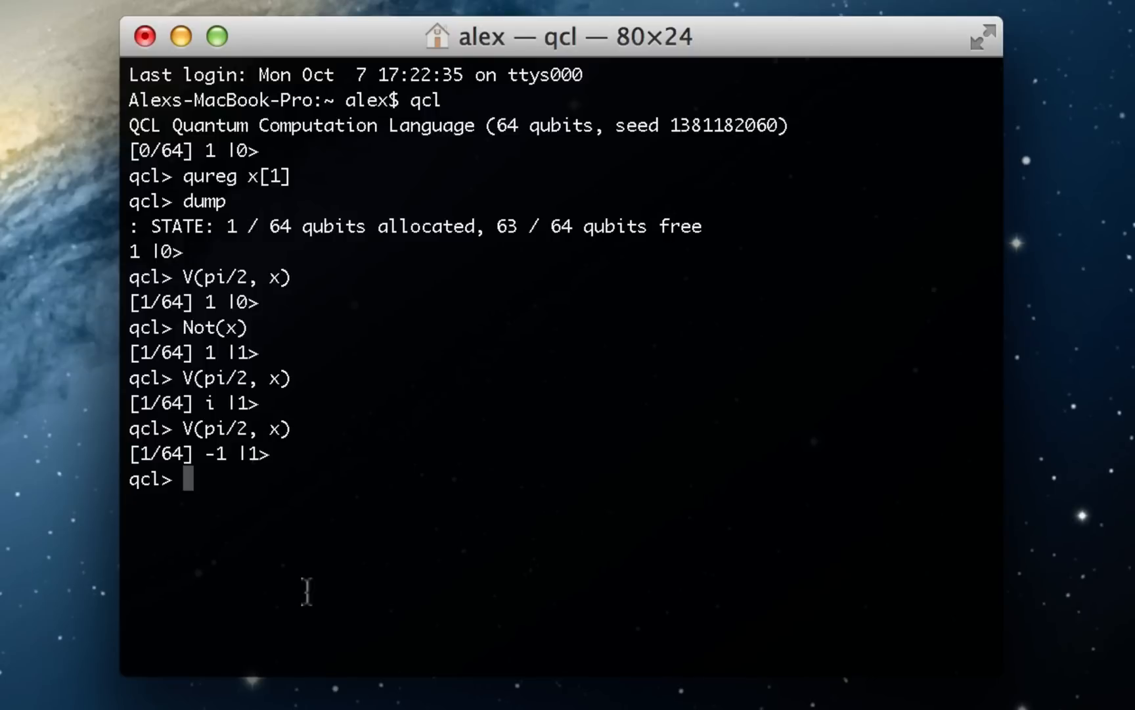
text(V(pi, x)
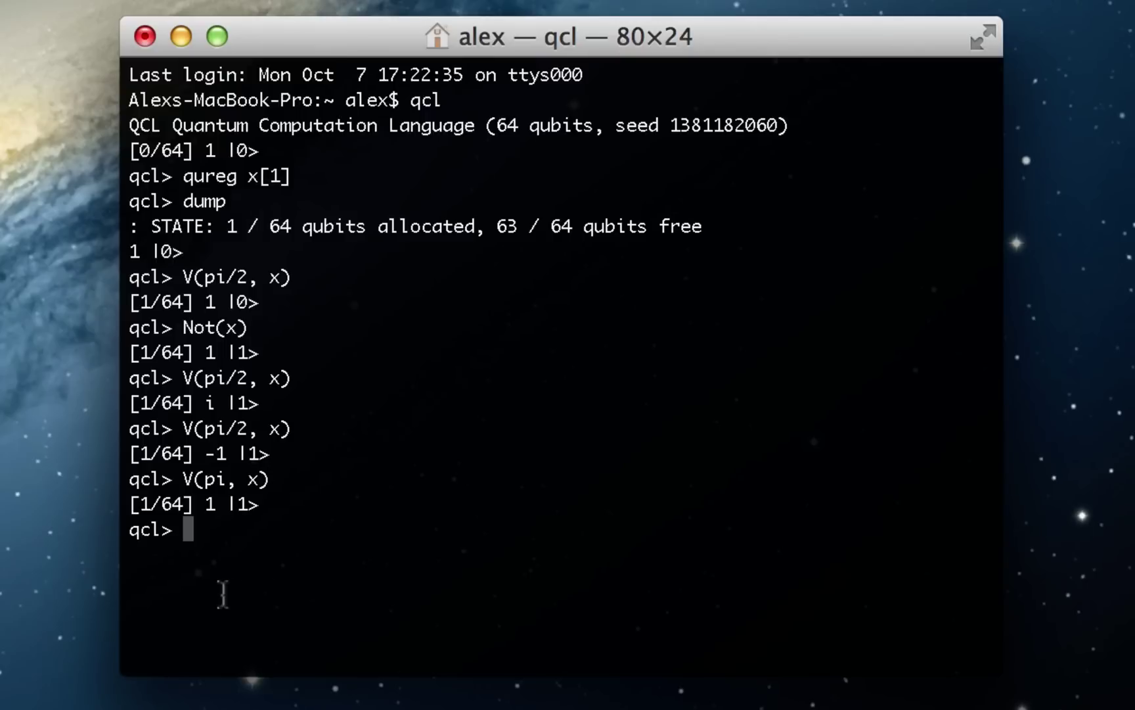
mouse_move(272, 456)
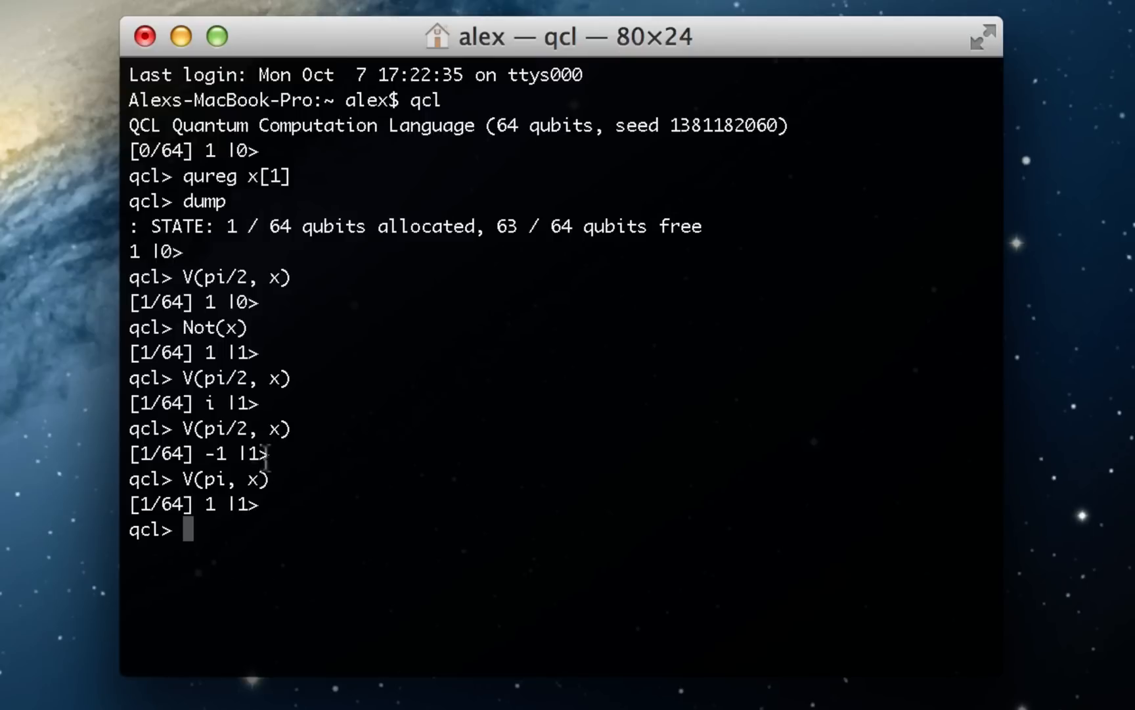
mouse_move(235, 415)
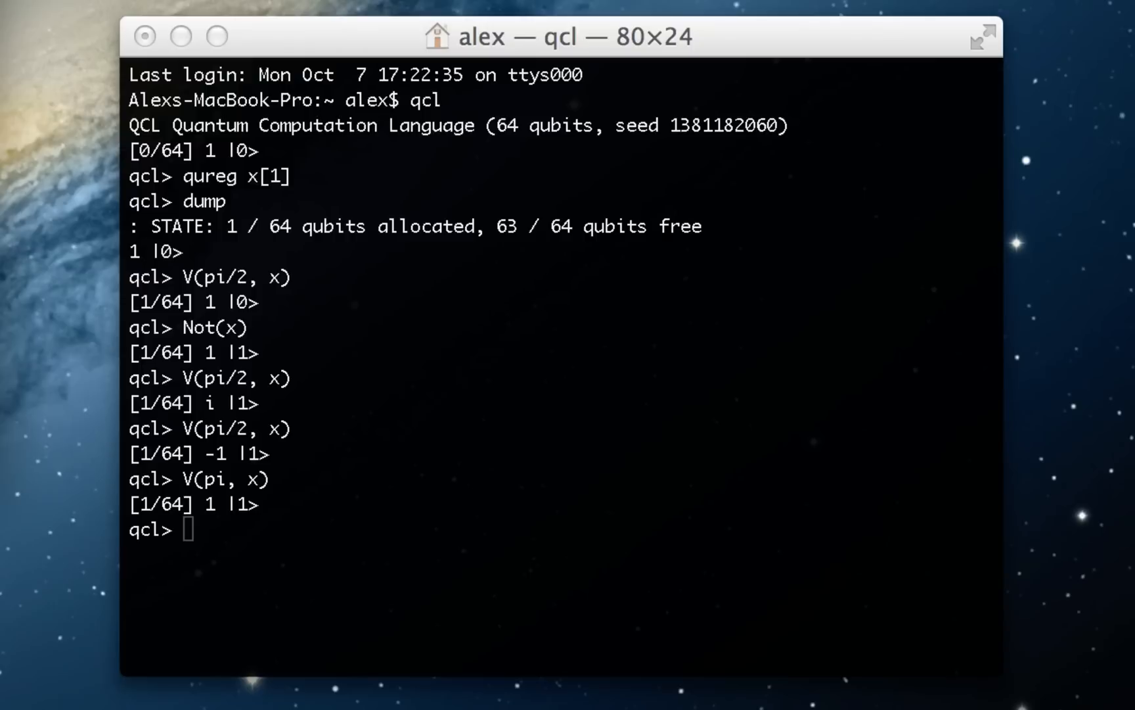
mouse_move(344, 485)
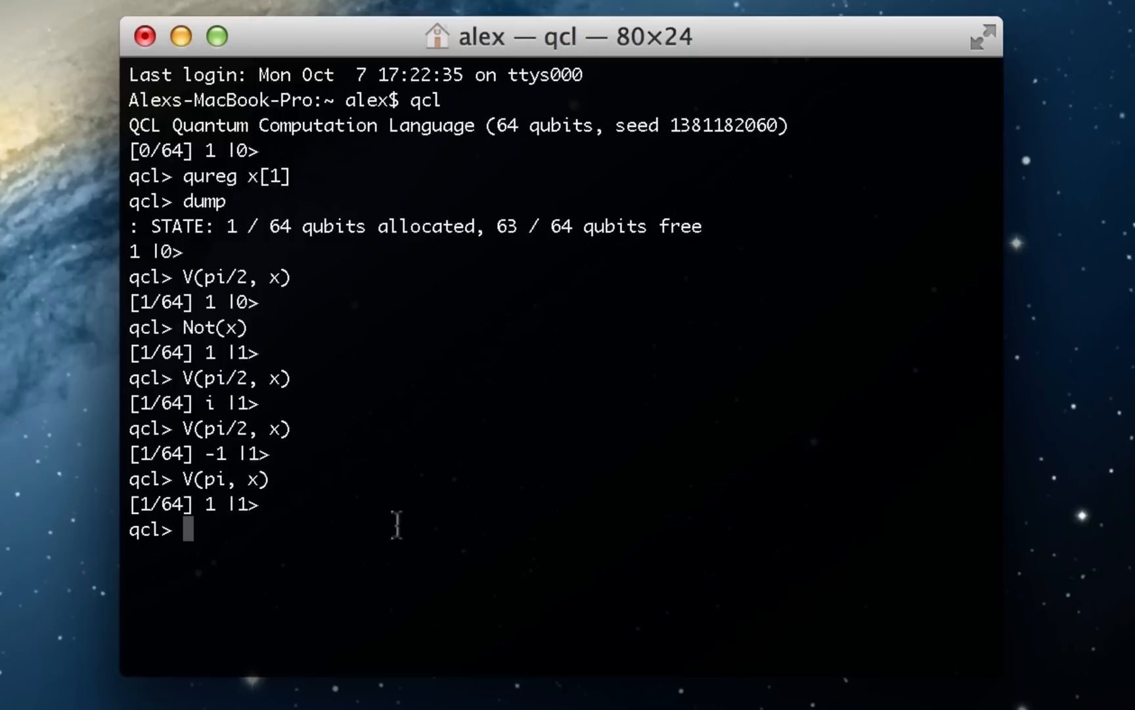
- Run H(x), H(x), Not(x), H(x) and highlight the 0.70711 amplitude of |1>
text(H(x))
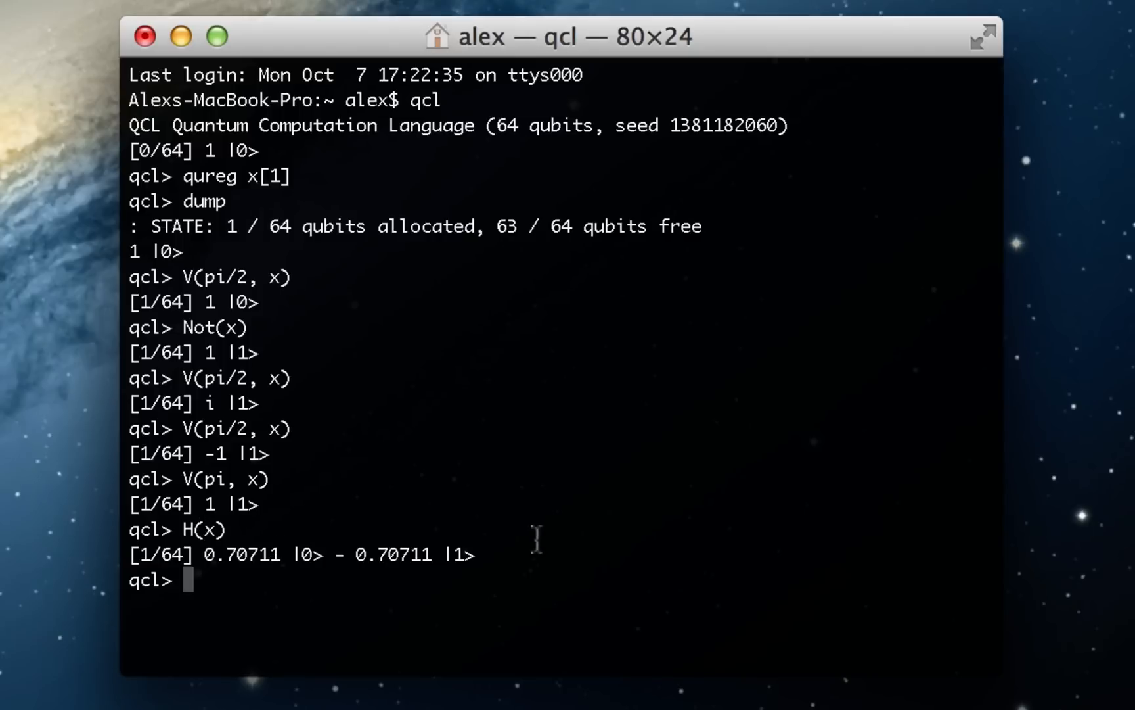
text(H(x))
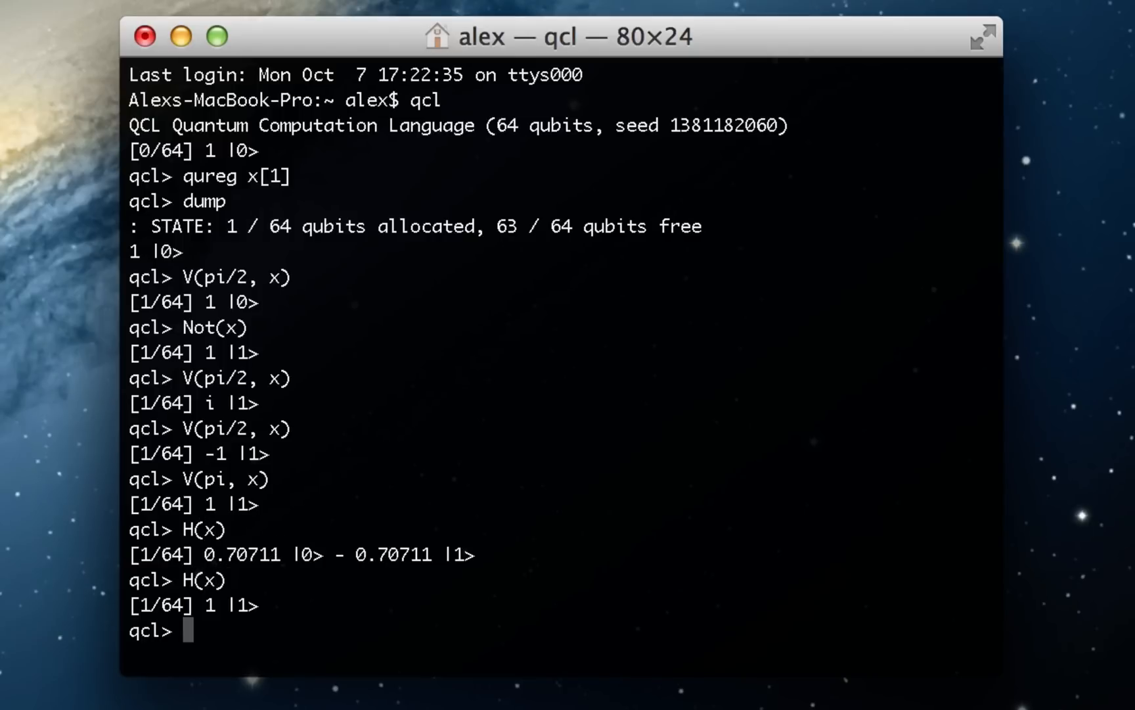
text(Not(xk)
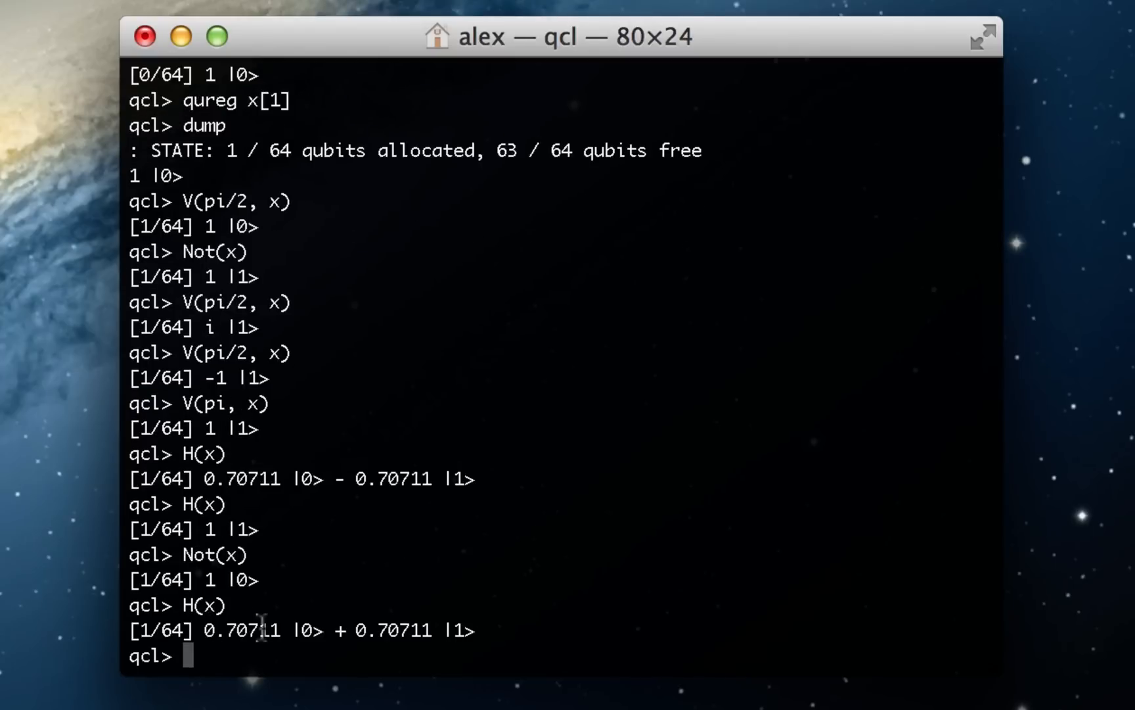
double_click(397, 631)
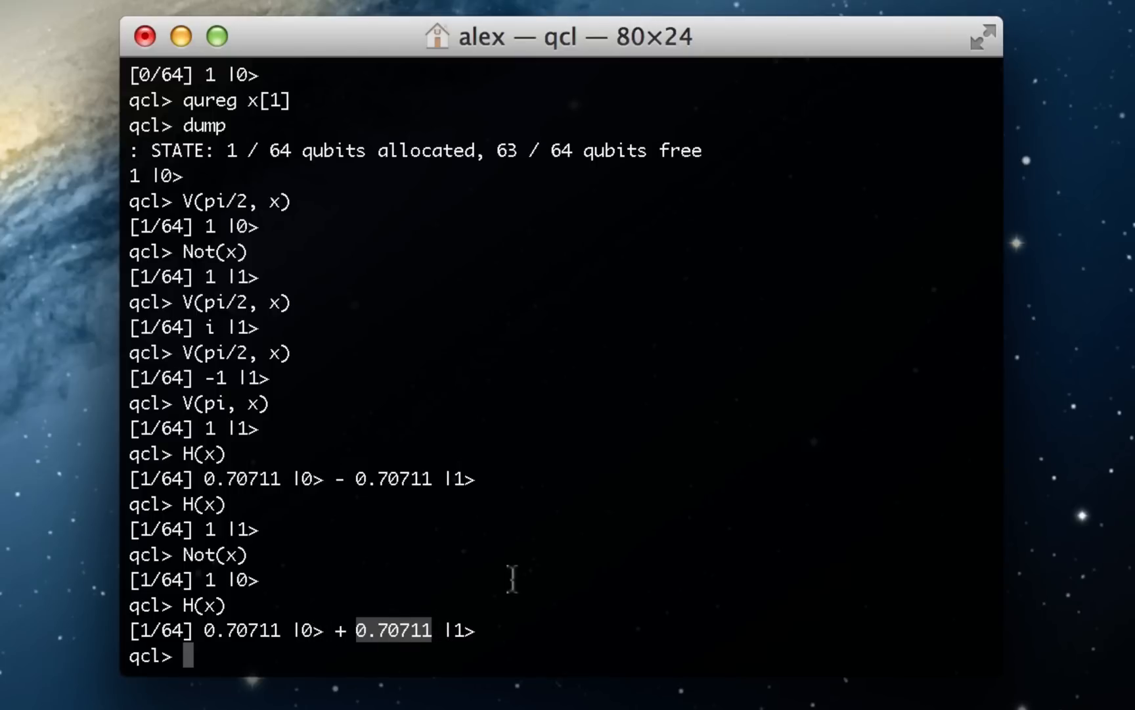
- Run V(pi/2, x) on the superposition and highlight the 0.70711i amplitude of |1>
text(V)
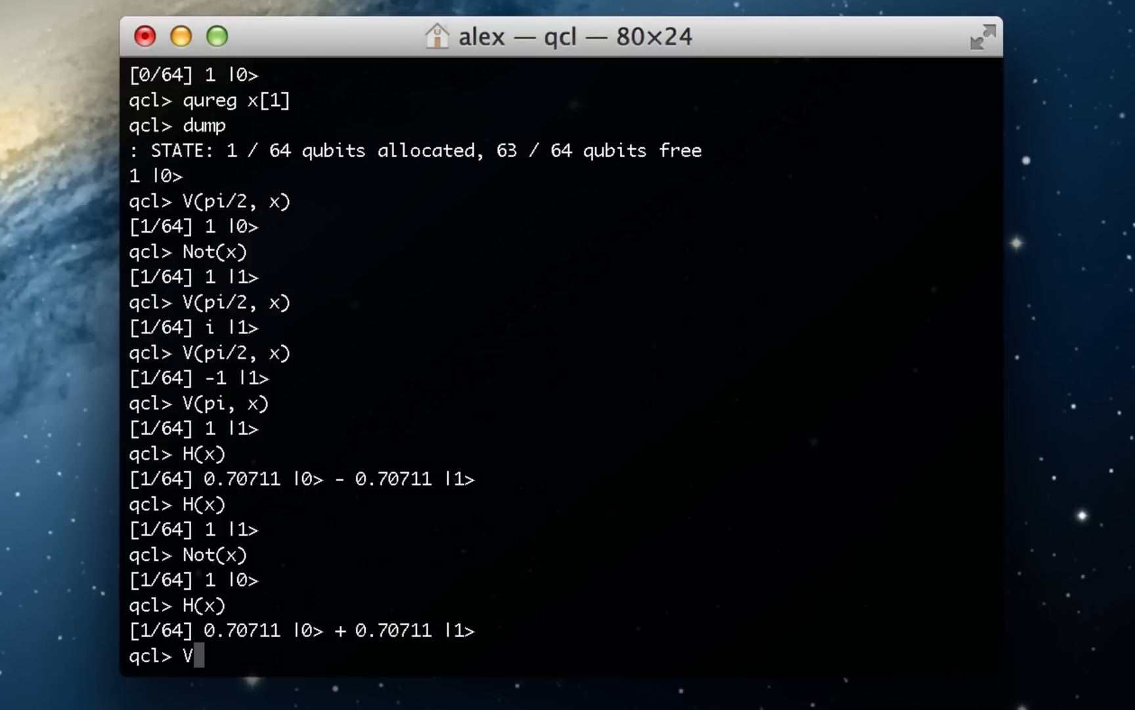
text((pi)
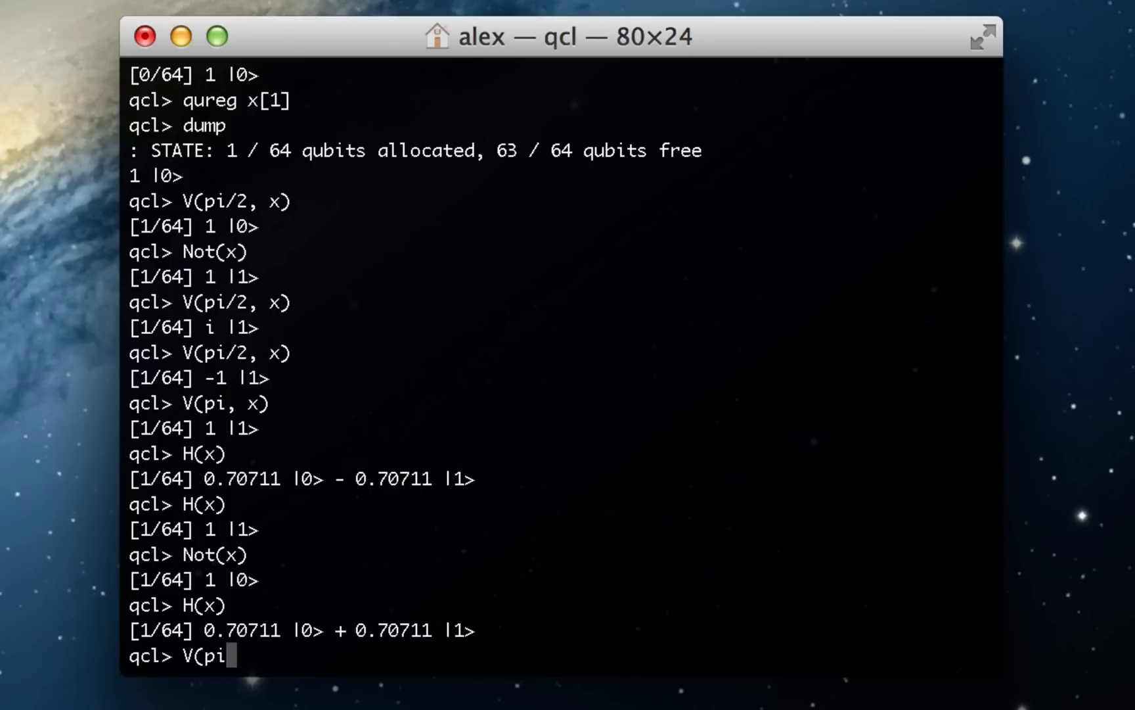
text(/2, x)
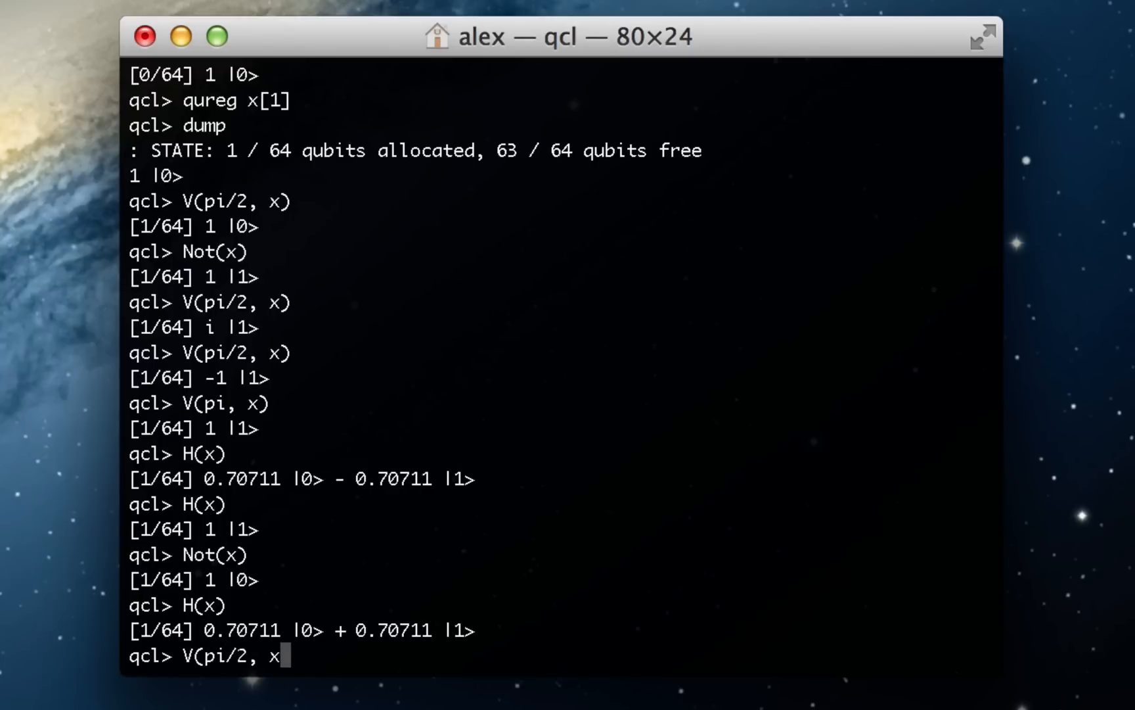
text())
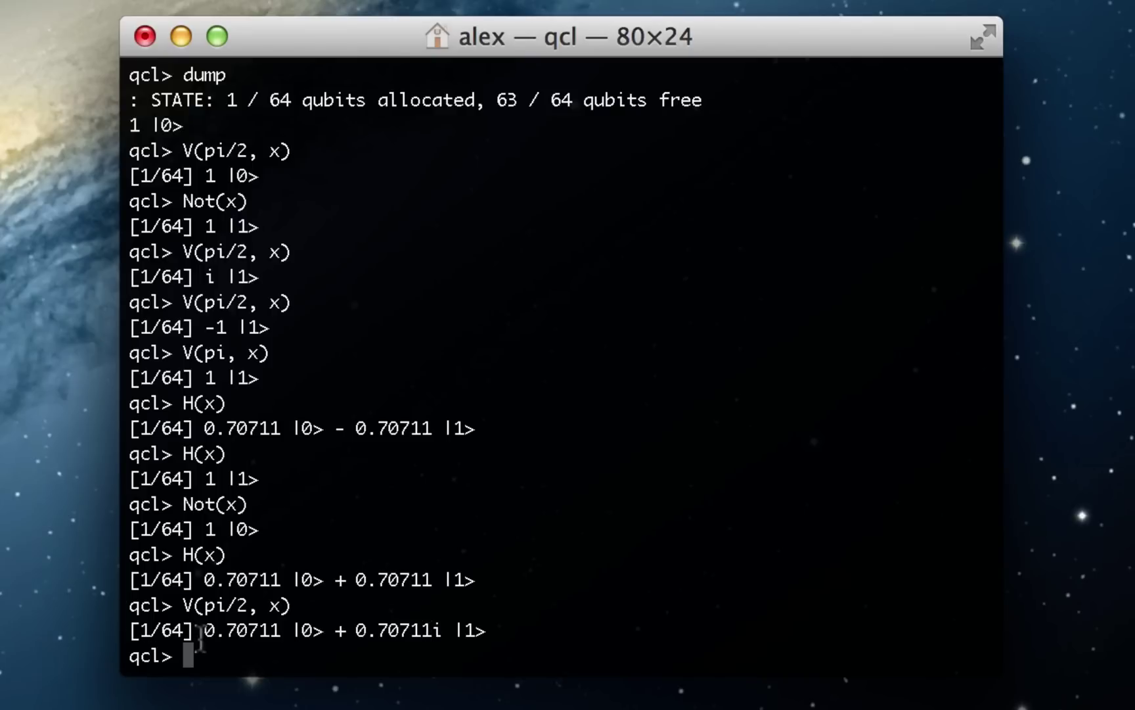
drag(360, 630, 434, 630)
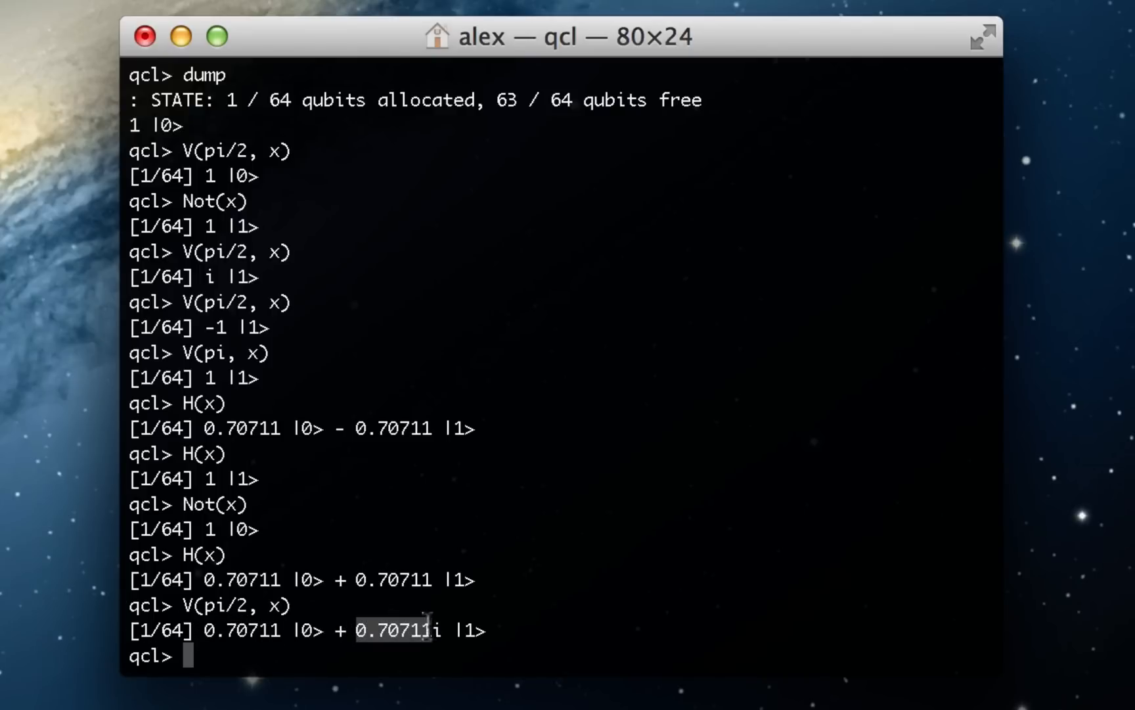
mouse_move(371, 623)
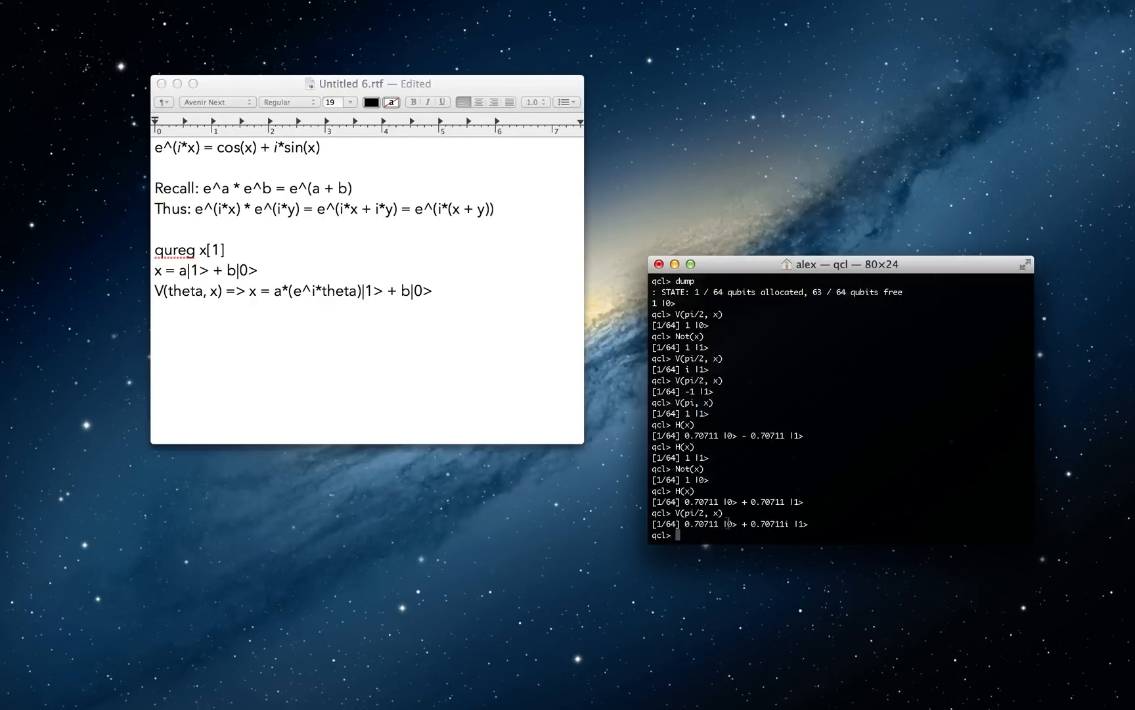
mouse_move(794, 522)
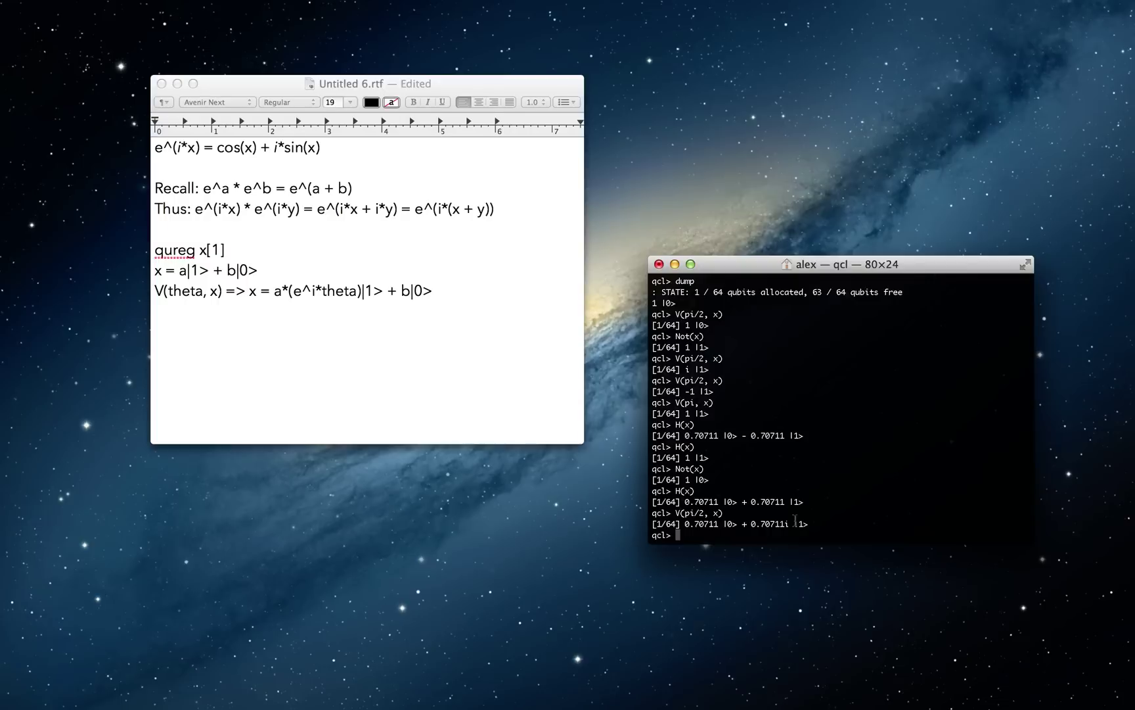